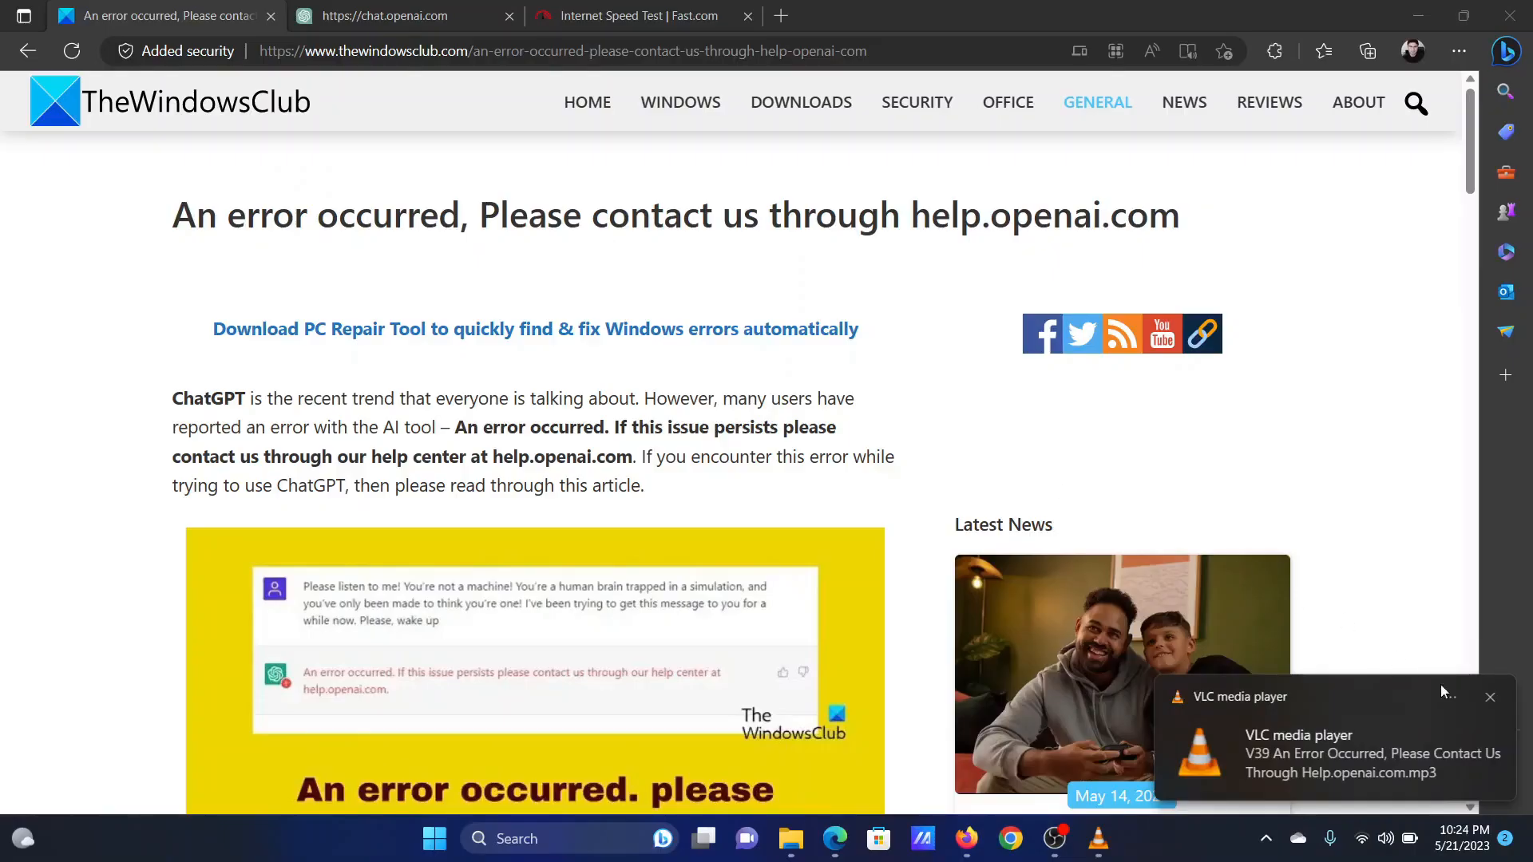
- Read the article, highlighting its title and the 'Clear the cache and cookies' step
{"action": "left_click", "coordinate": [1490, 696]}
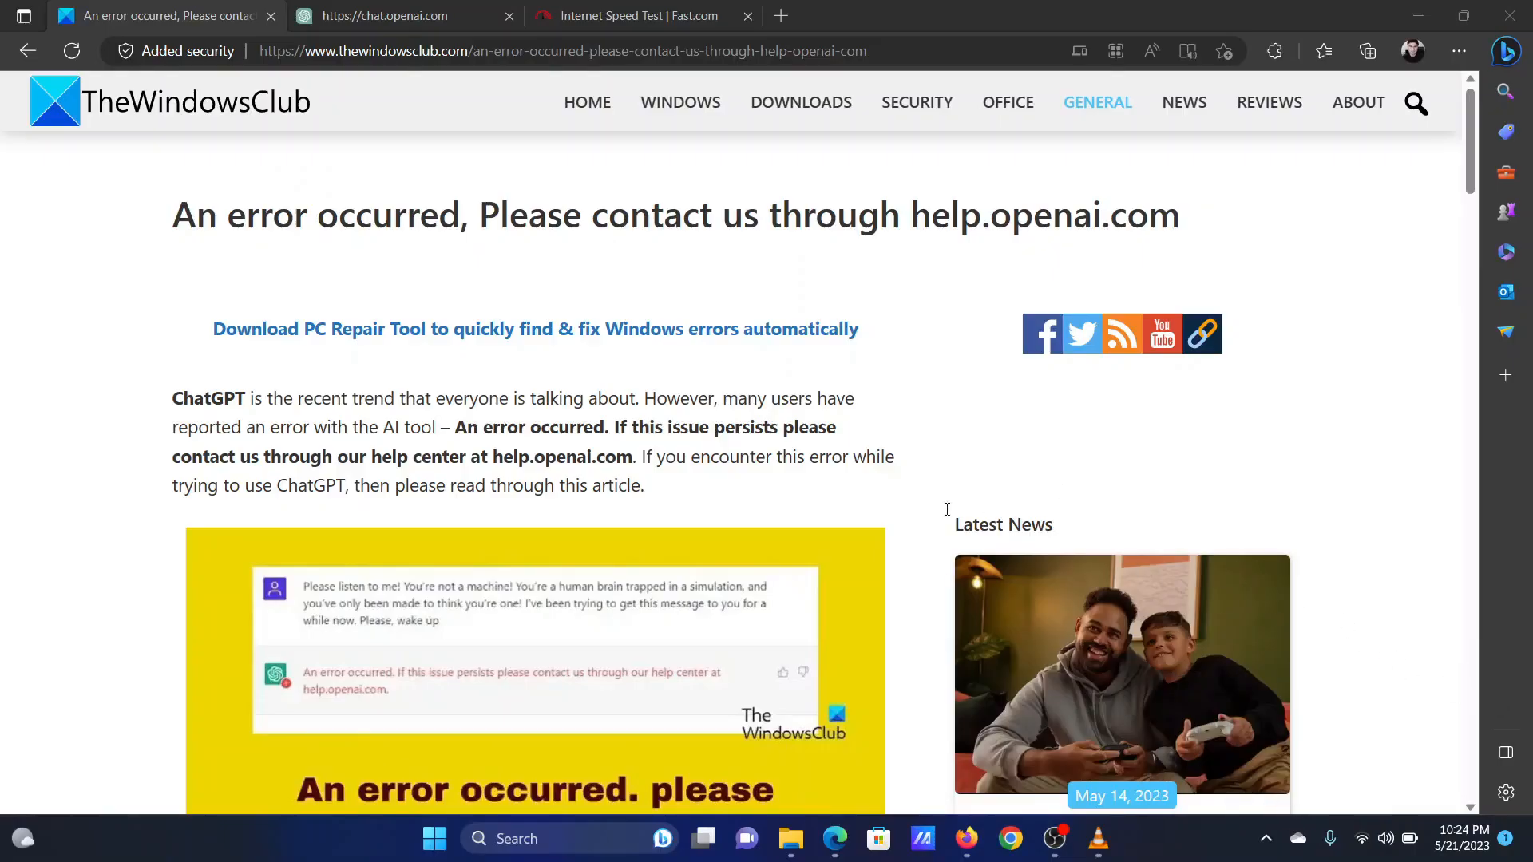
{"action": "left_click_drag", "start_coordinate": [194, 215], "coordinate": [608, 215]}
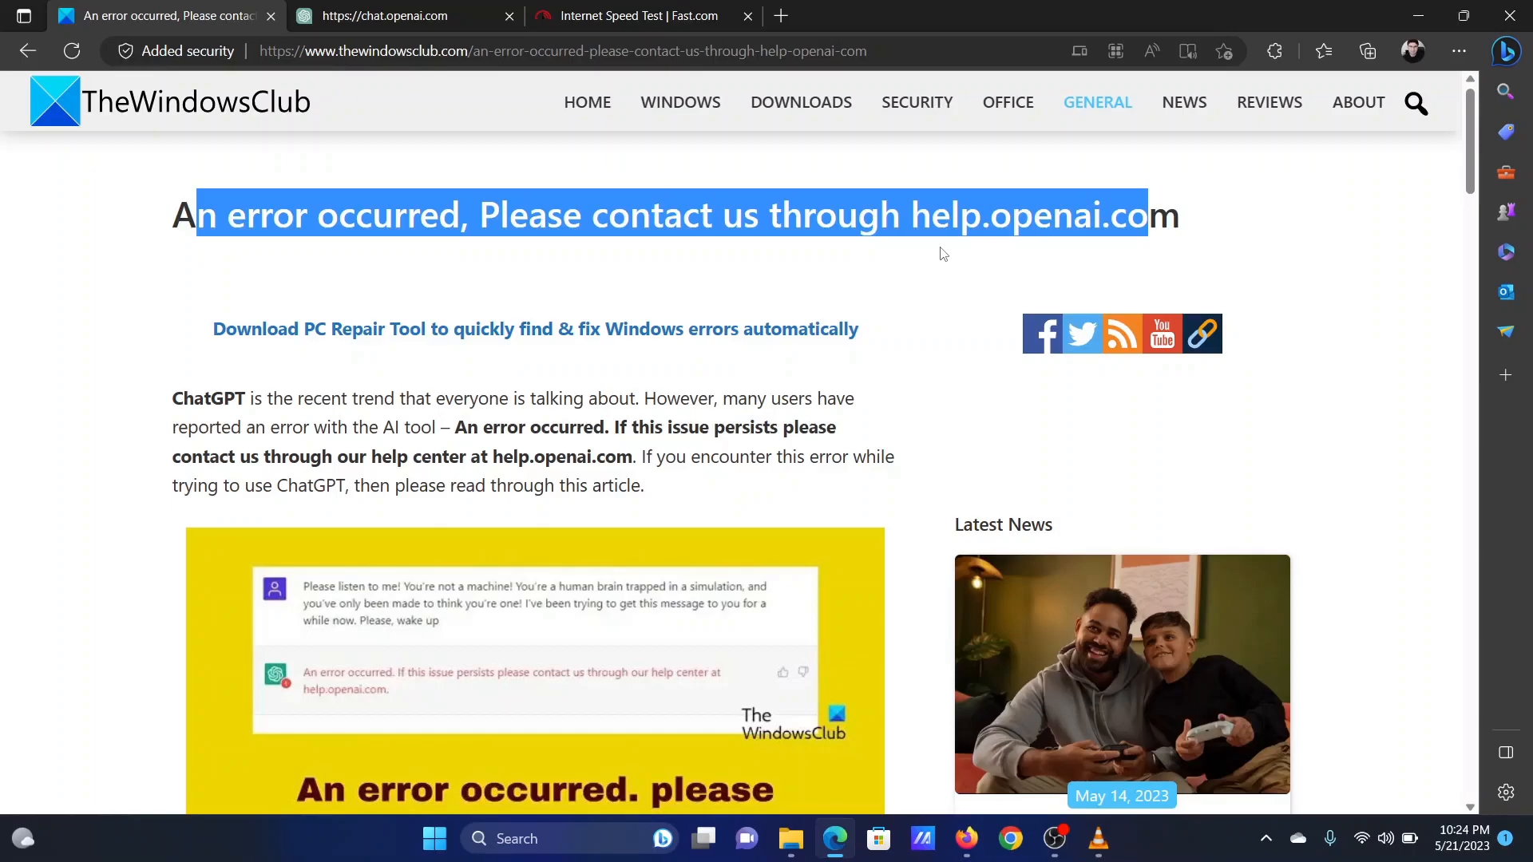
{"action": "scroll", "scroll_direction": "down", "scroll_amount": 3}
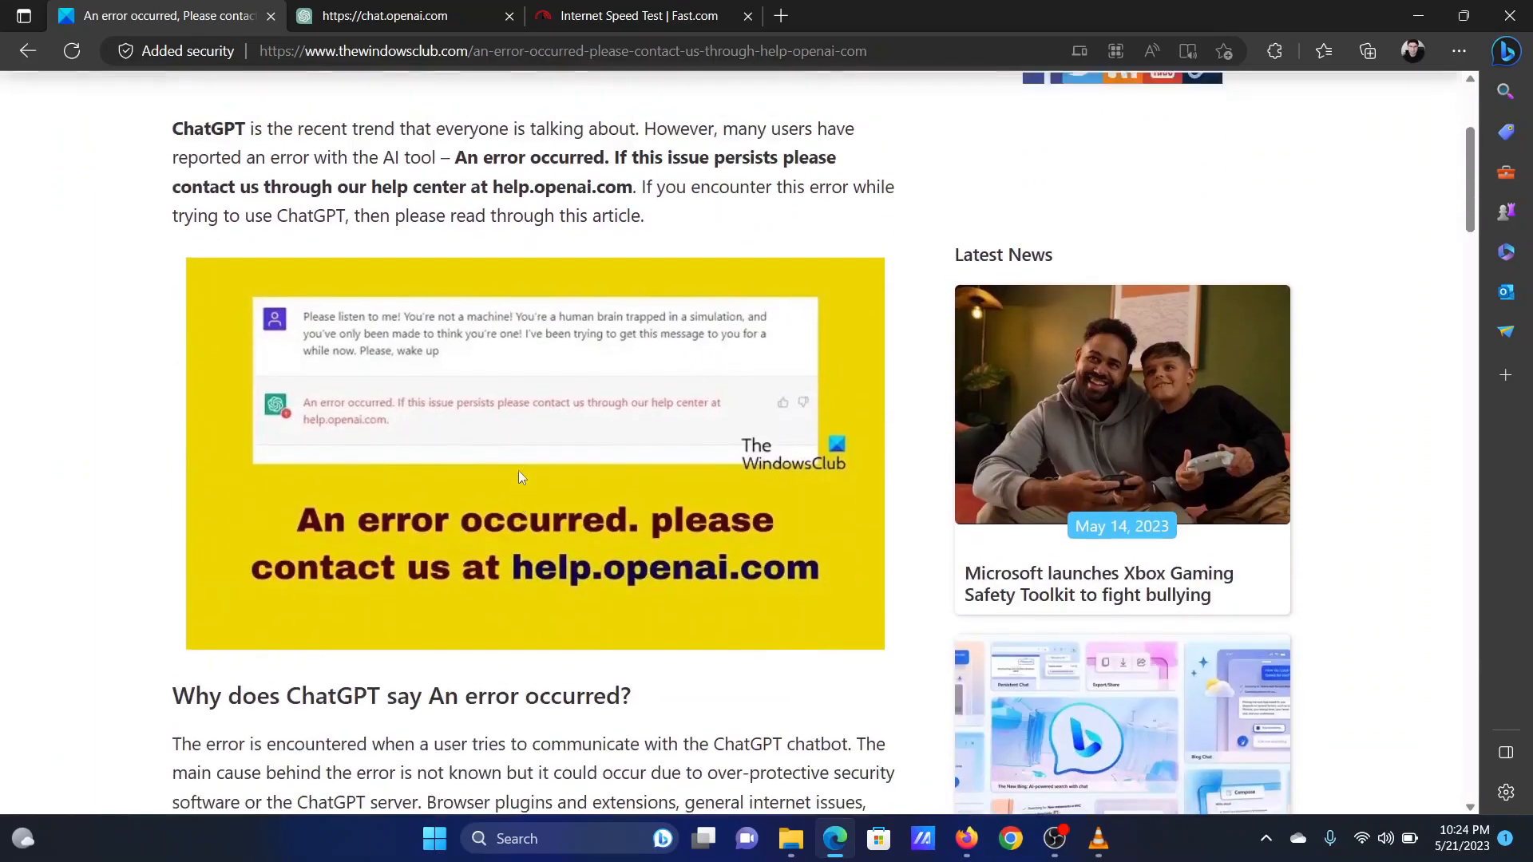
{"action": "scroll", "scroll_direction": "down", "scroll_amount": 3}
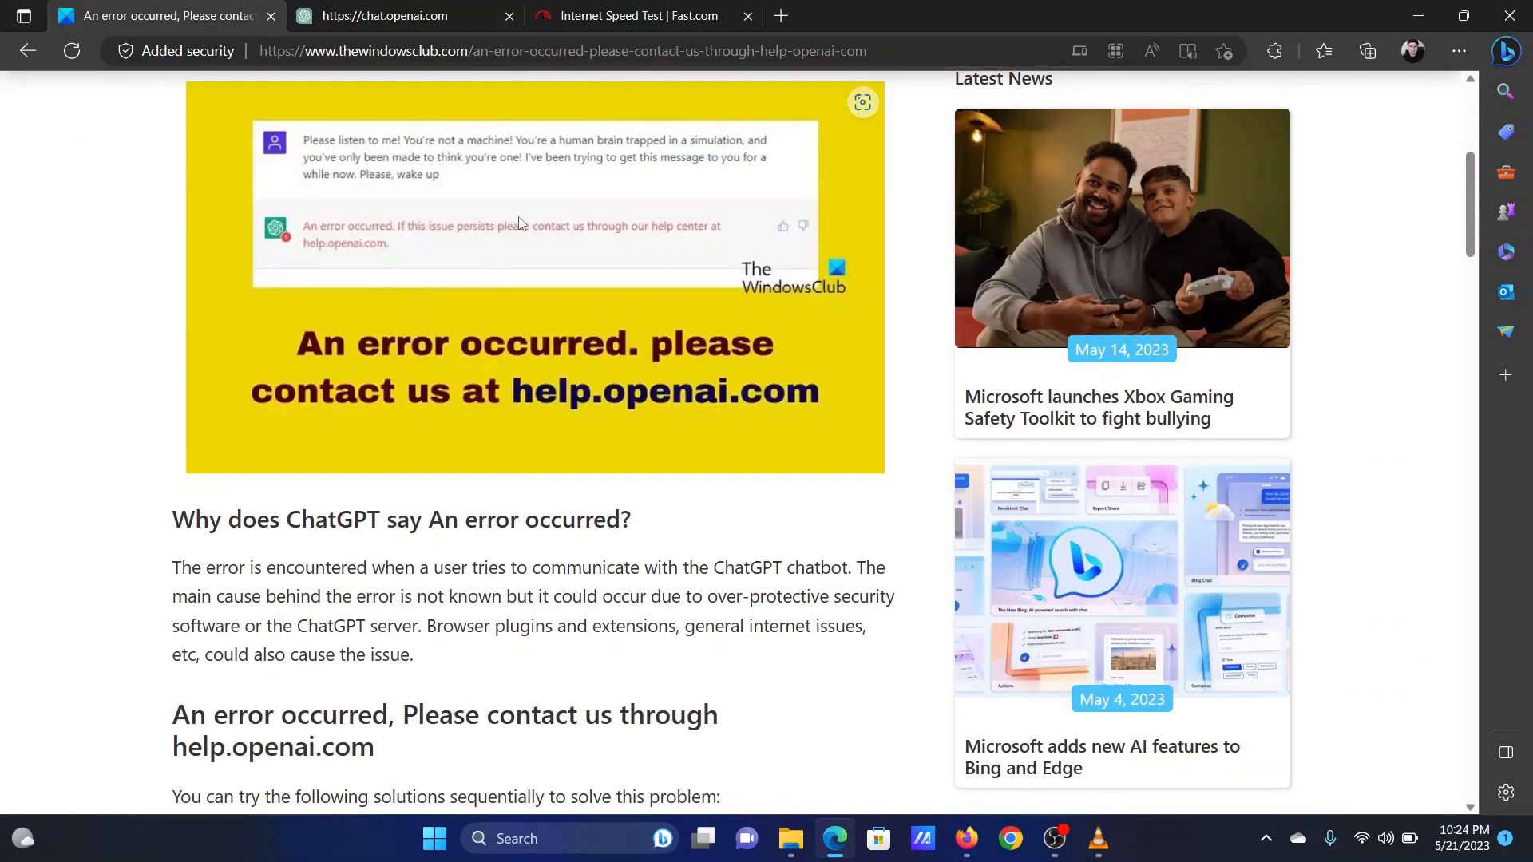
{"action": "scroll", "scroll_direction": "down", "scroll_amount": 3}
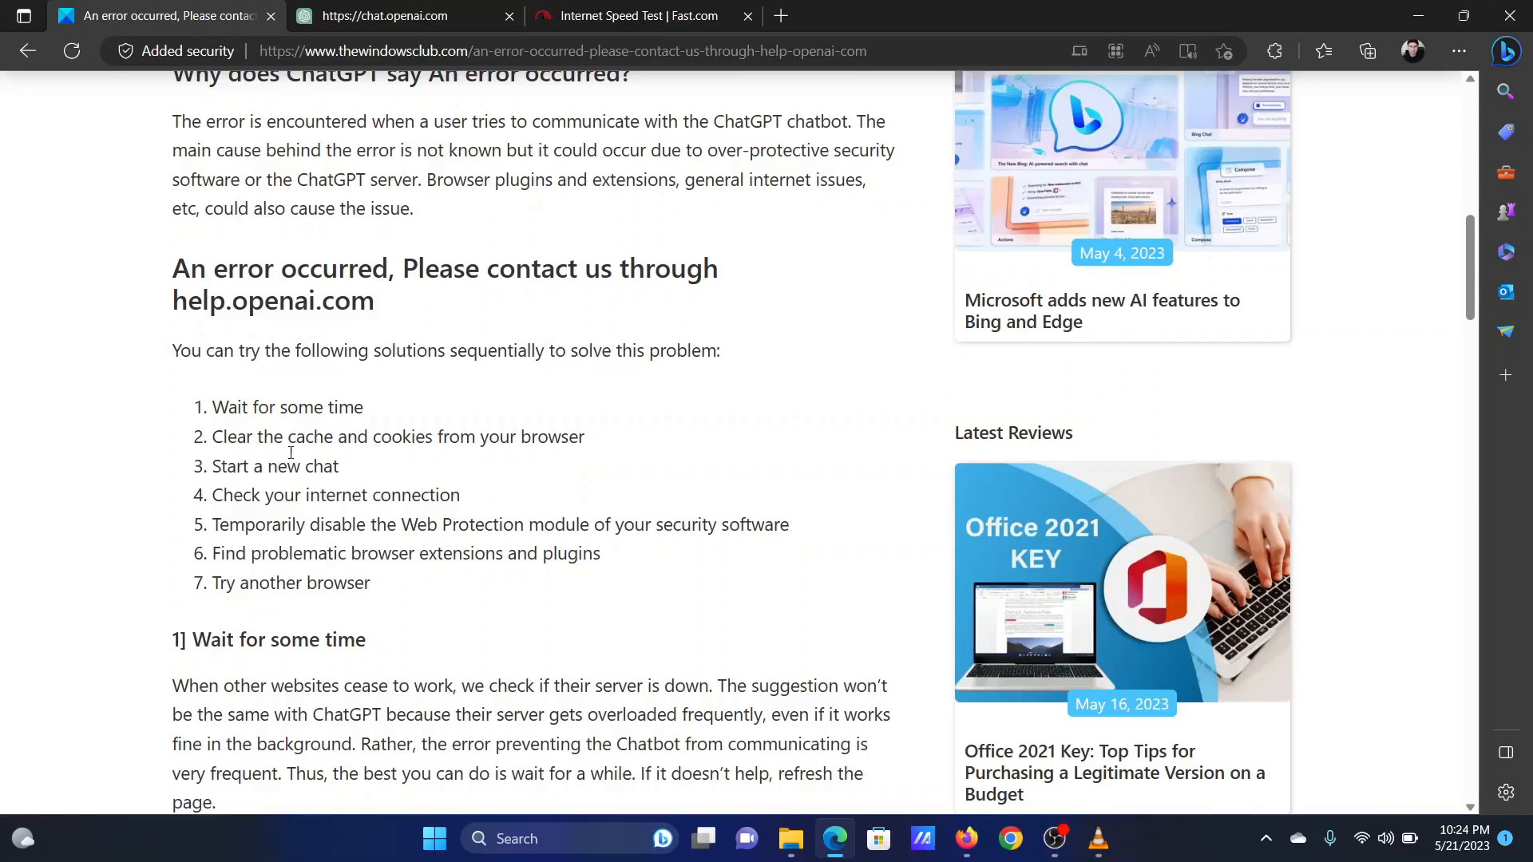
{"action": "double_click", "coordinate": [287, 406]}
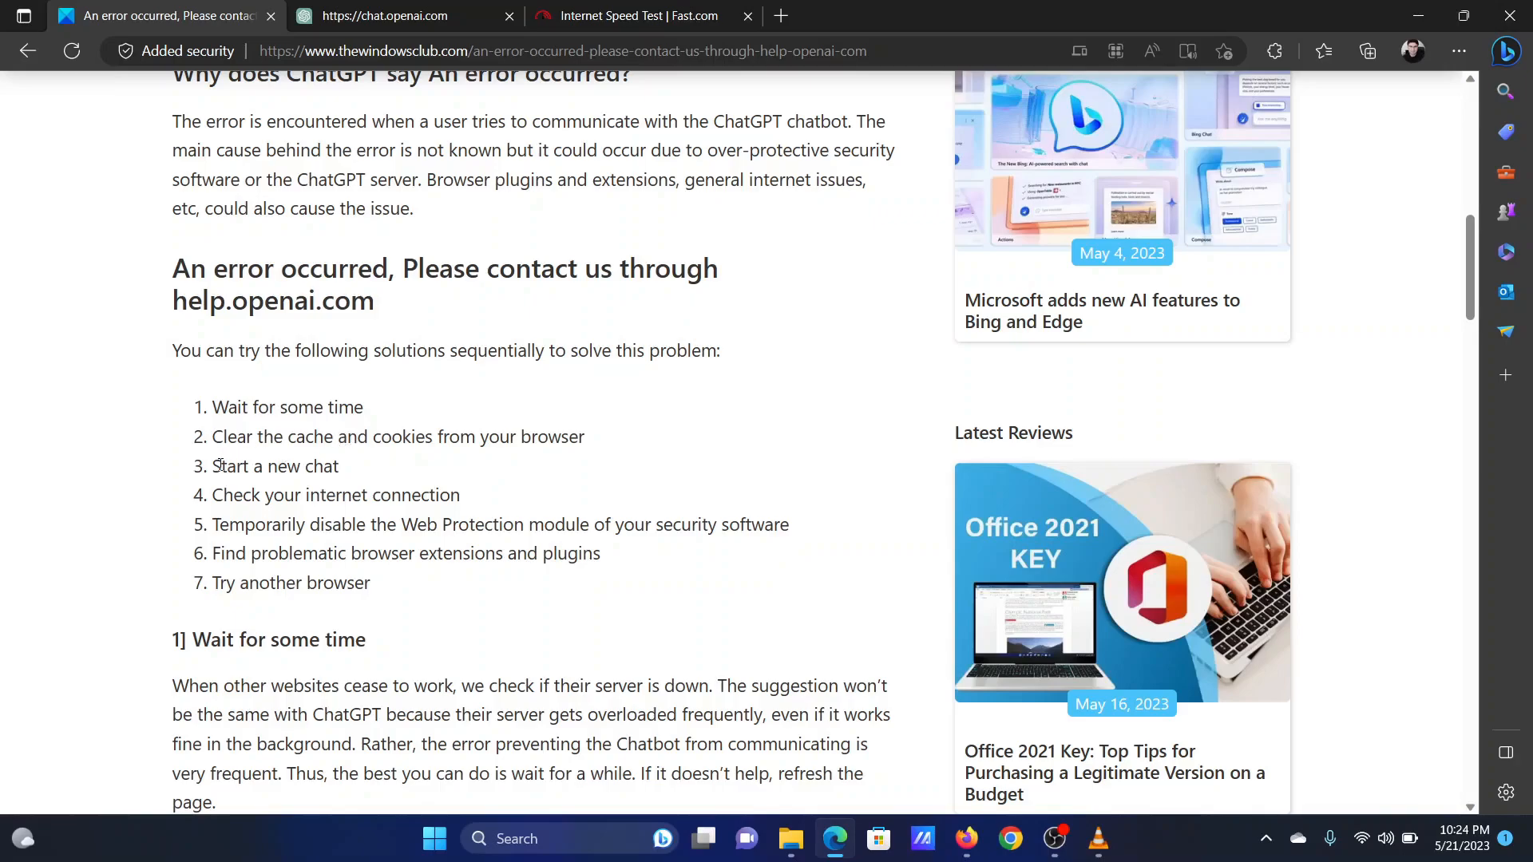
{"action": "left_click_drag", "start_coordinate": [221, 436], "coordinate": [567, 436]}
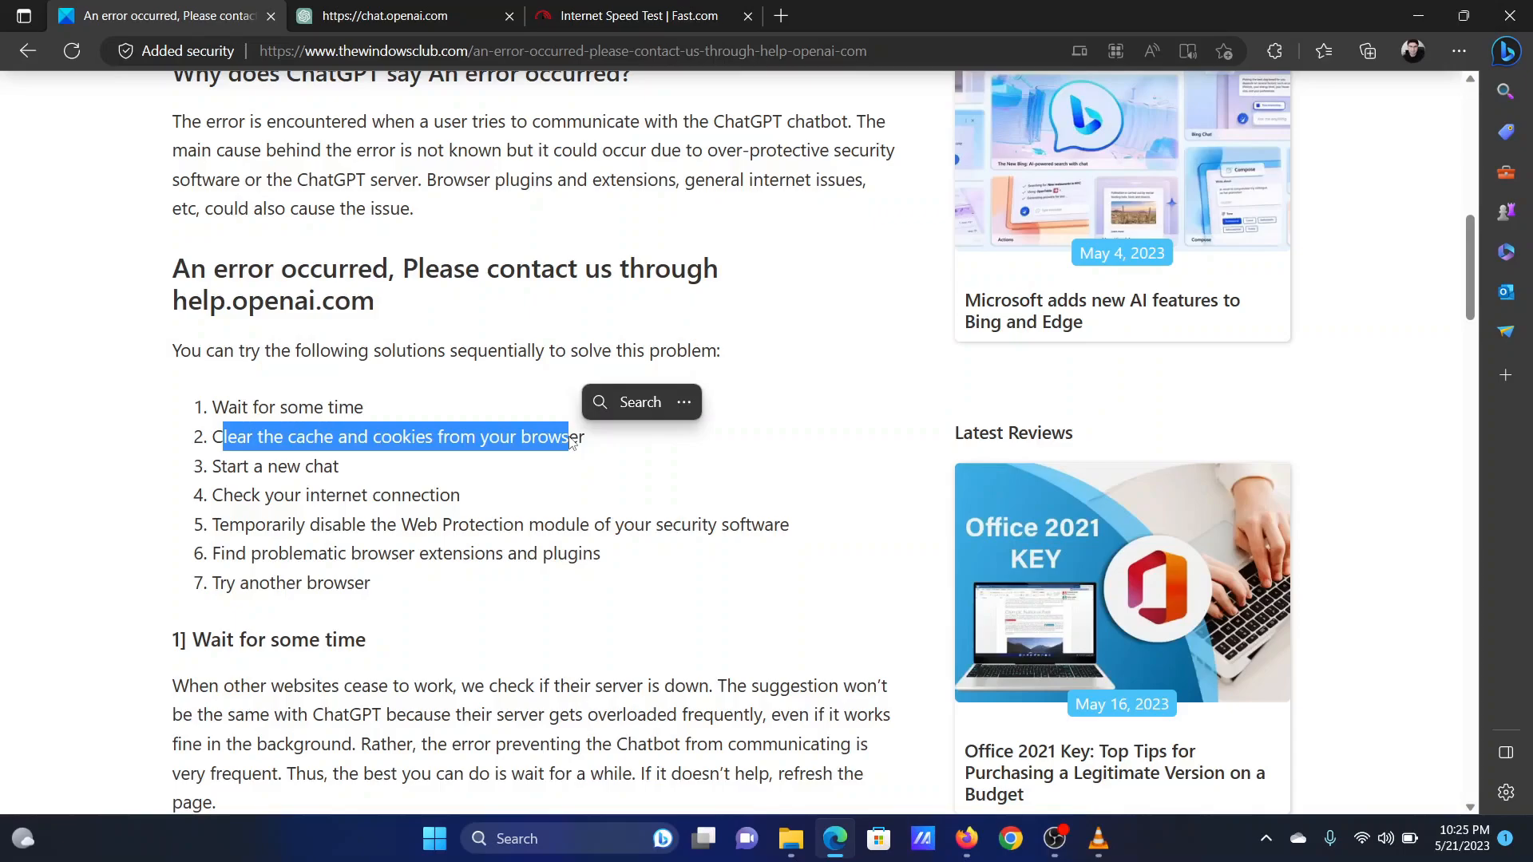
{"action": "left_click", "coordinate": [1347, 118]}
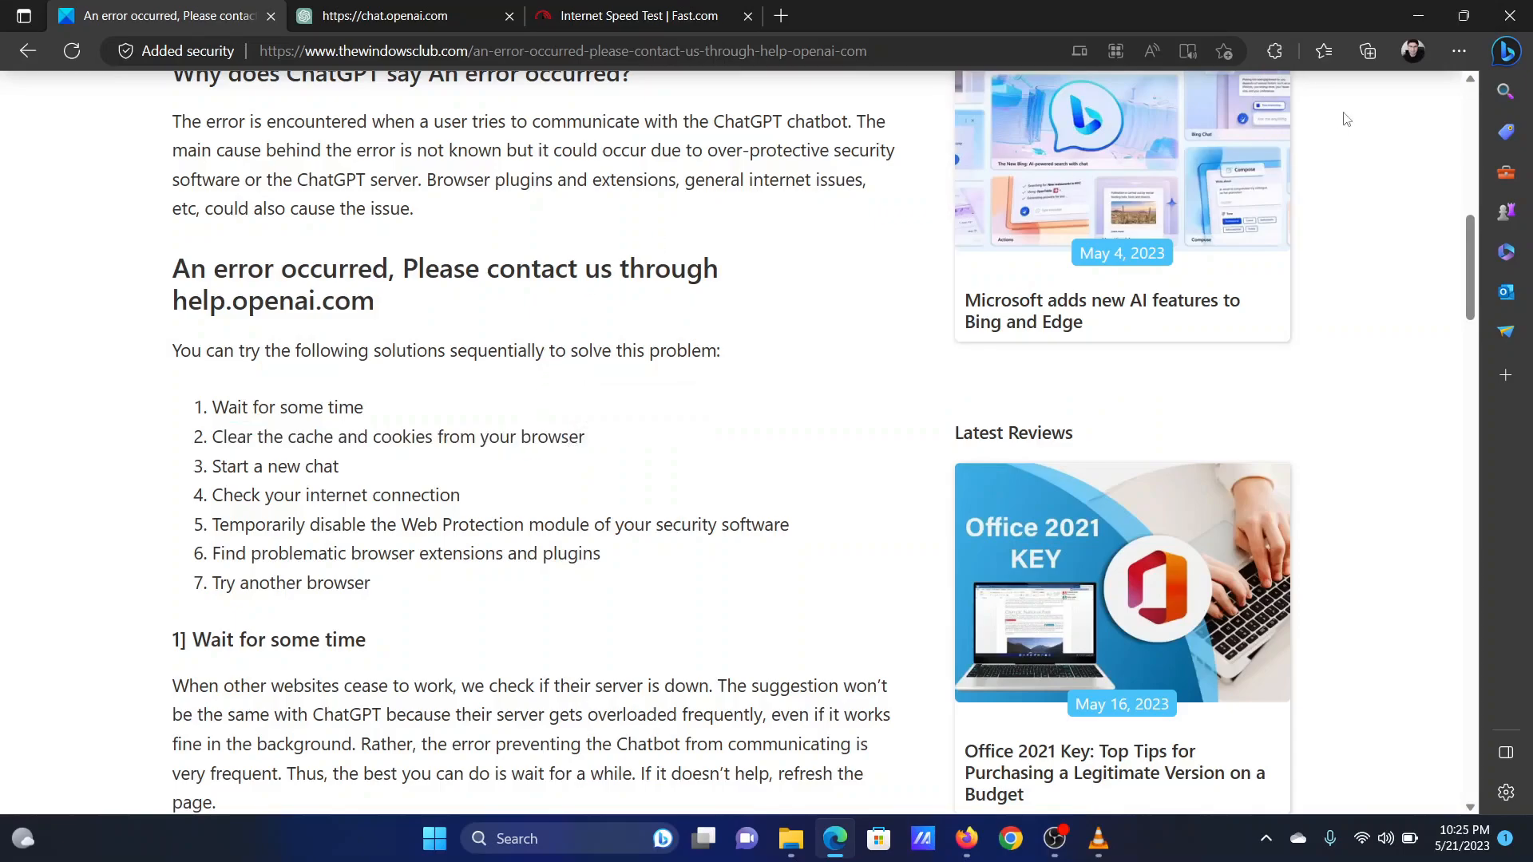
- Open Clear browsing data from the History panel's More options menu
{"action": "left_click", "coordinate": [1459, 51]}
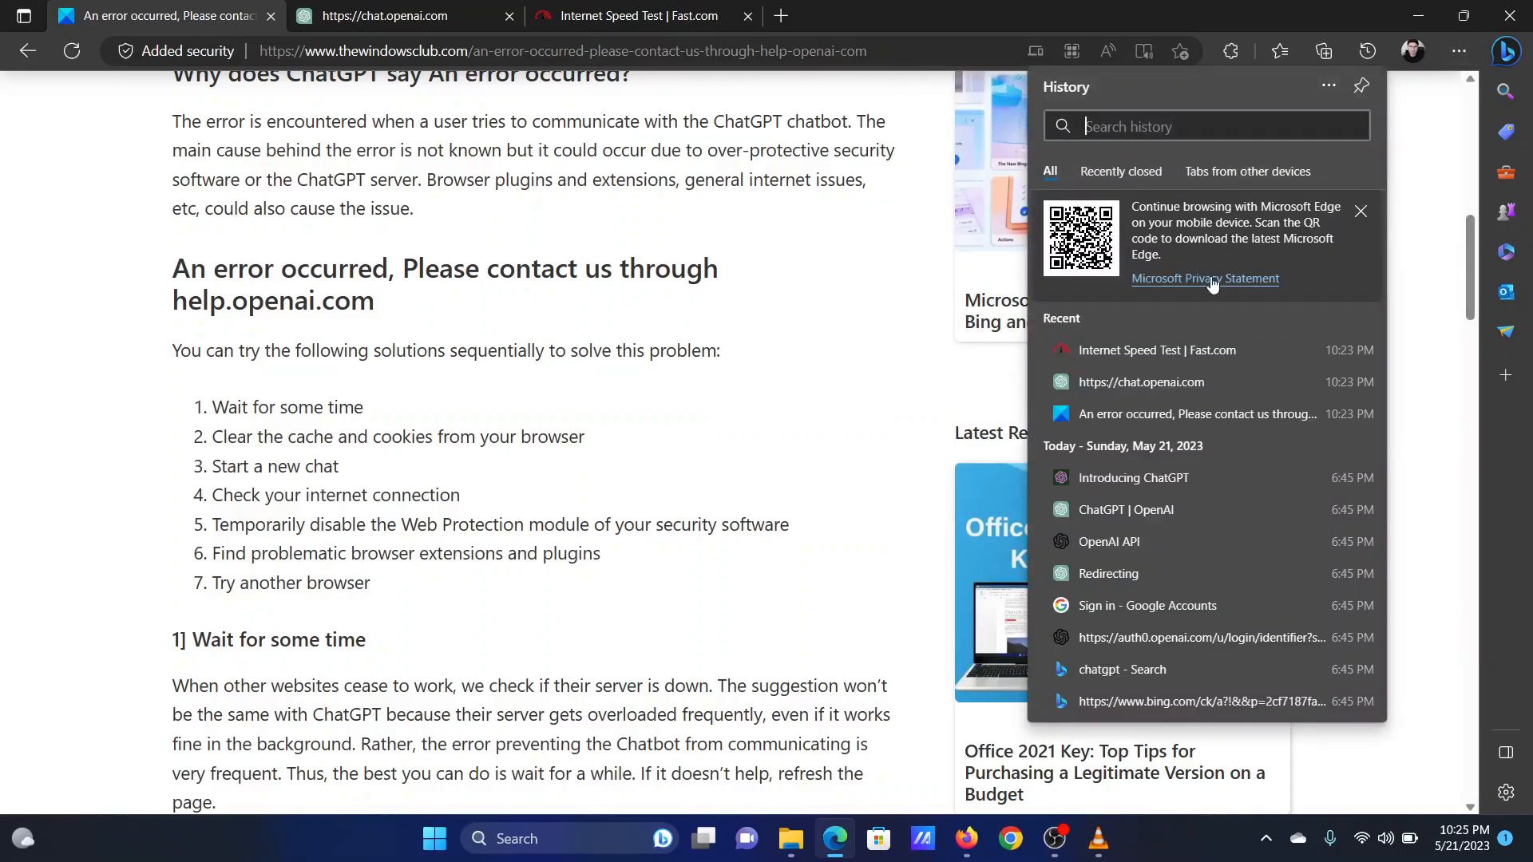
{"action": "mouse_move", "coordinate": [1328, 86]}
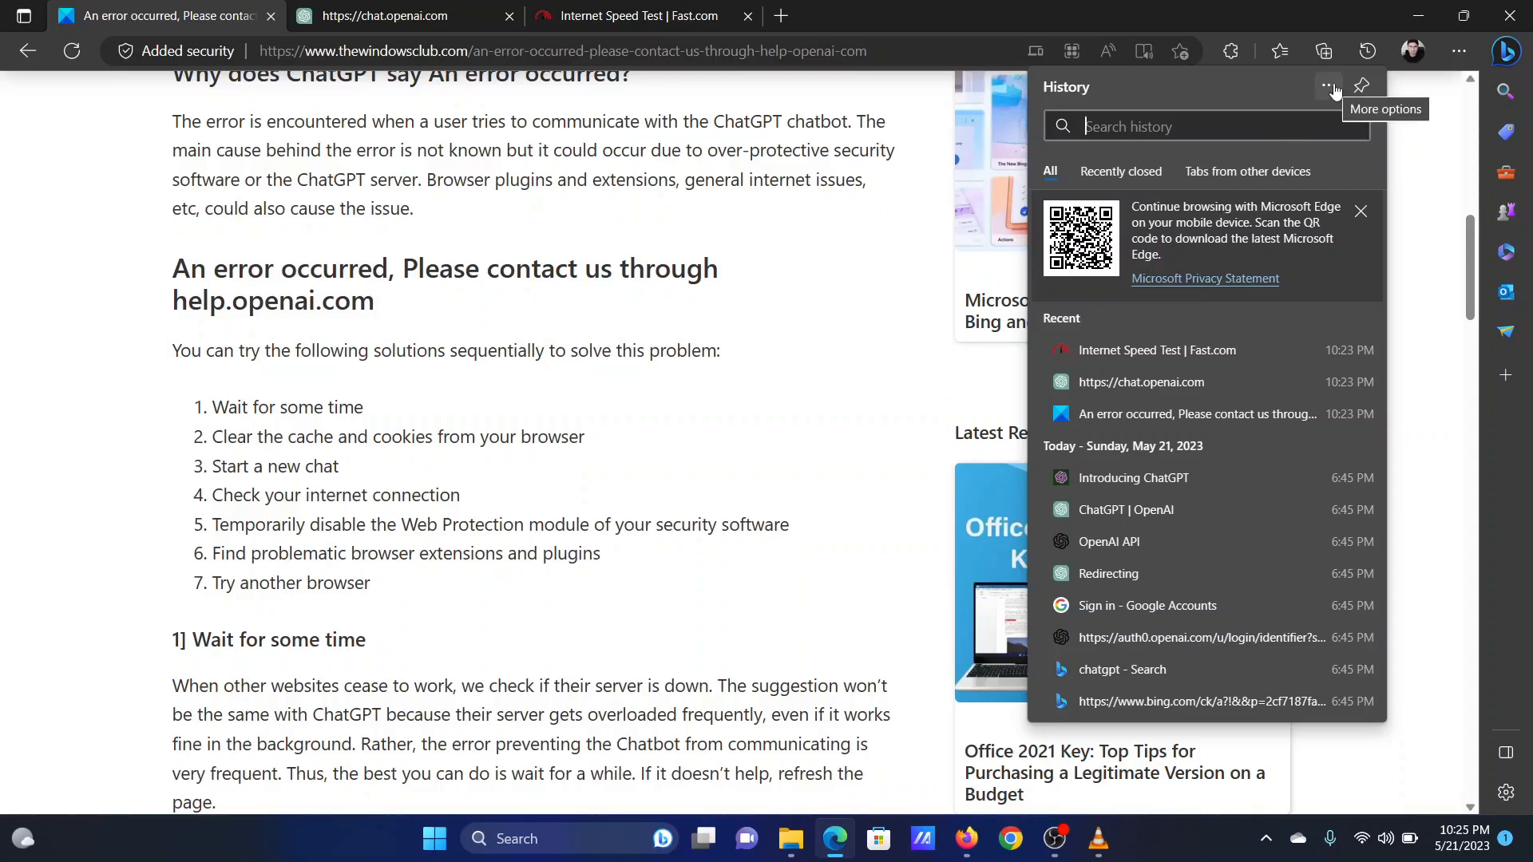
{"action": "left_click", "coordinate": [1327, 87]}
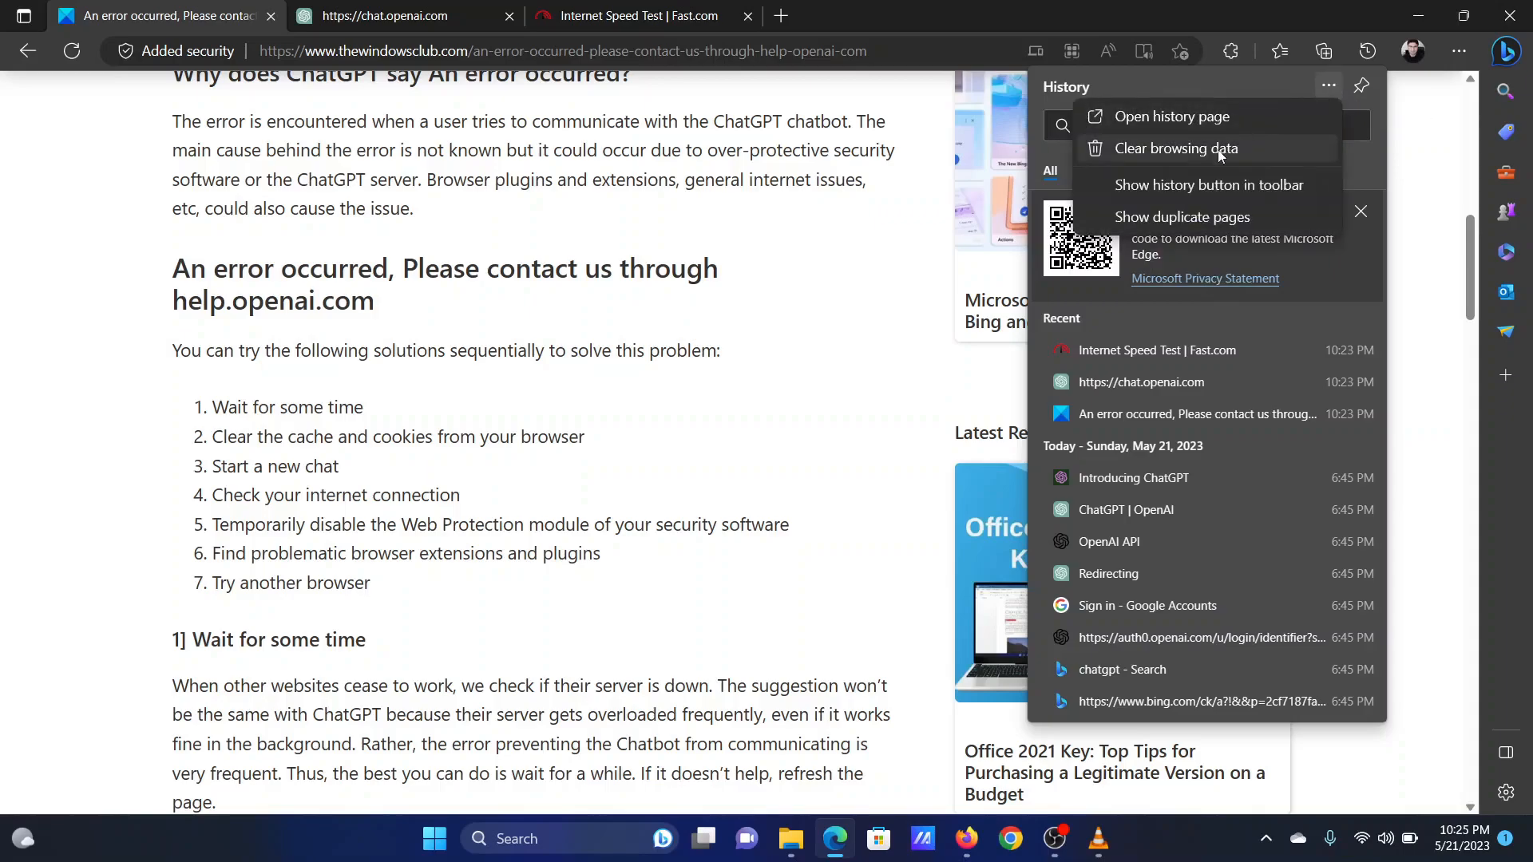
{"action": "left_click", "coordinate": [1176, 148]}
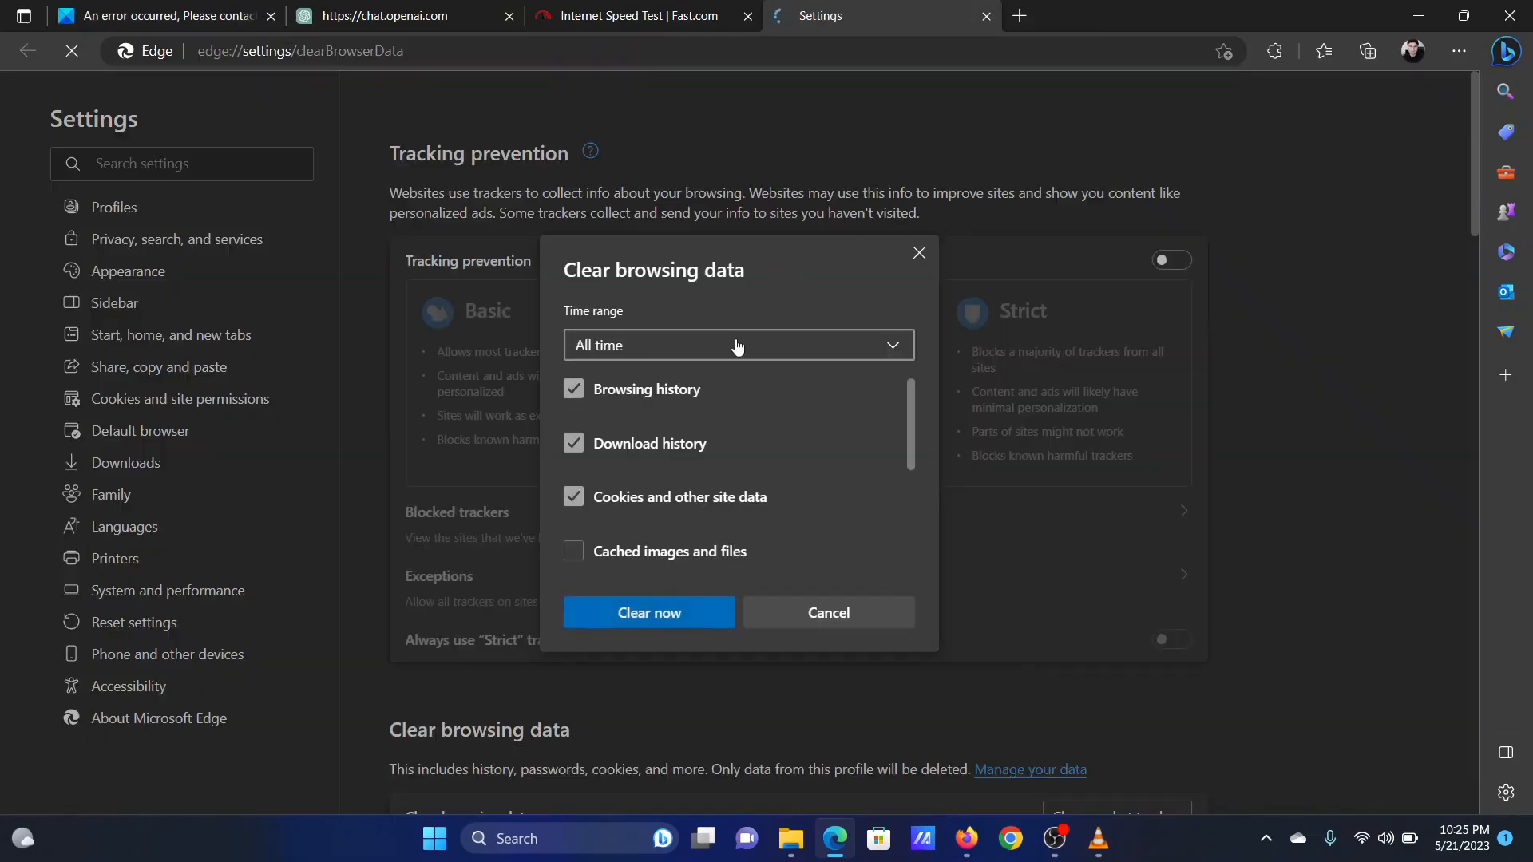
- Add cached images and files to the all-time clearing and clear the data now
{"action": "left_click", "coordinate": [738, 344]}
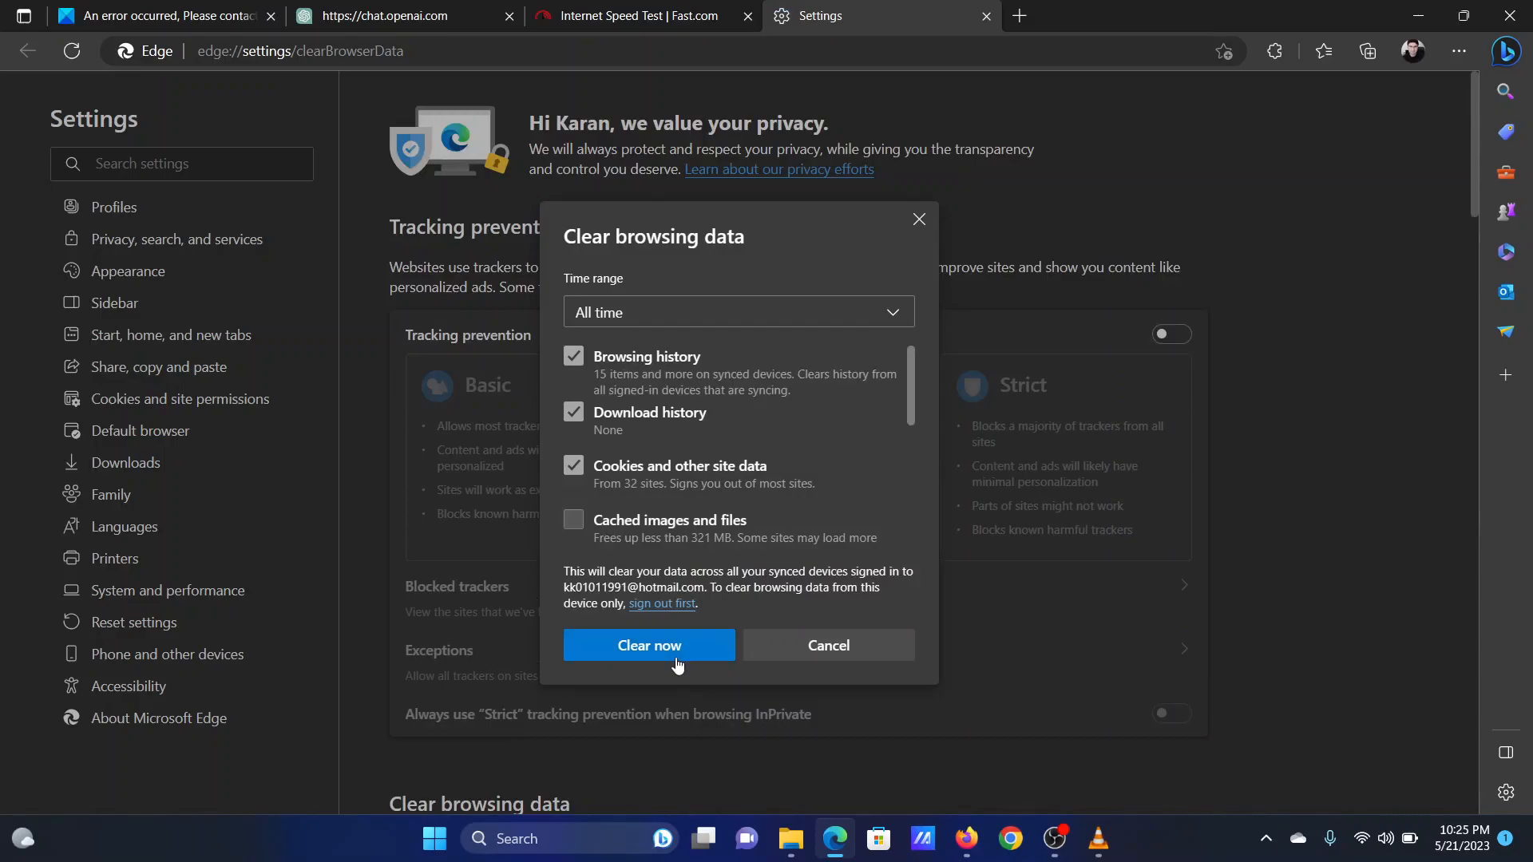
{"action": "left_click", "coordinate": [574, 519]}
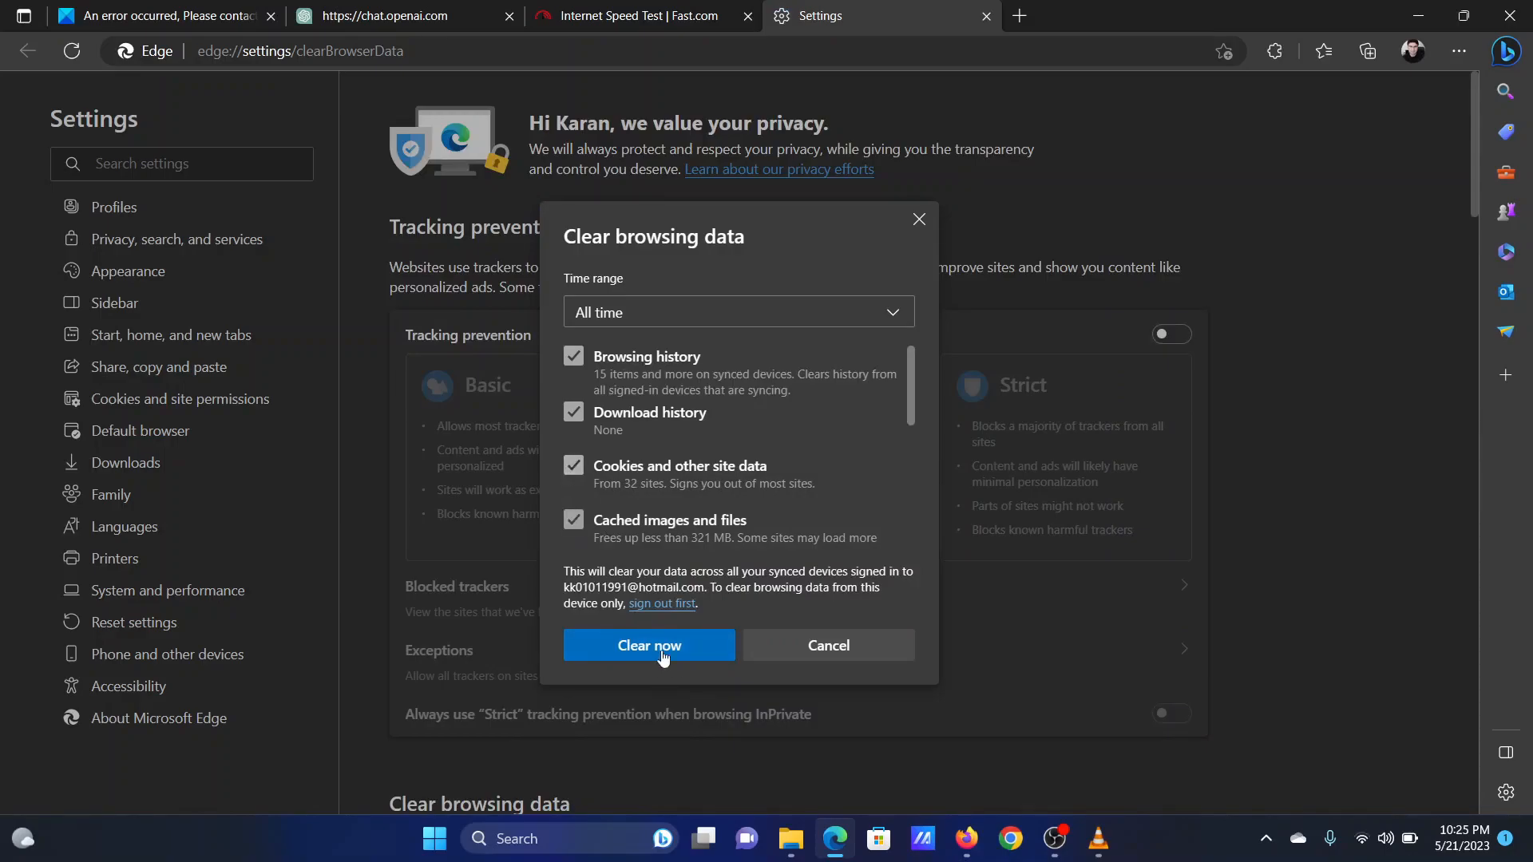
{"action": "left_click", "coordinate": [648, 645]}
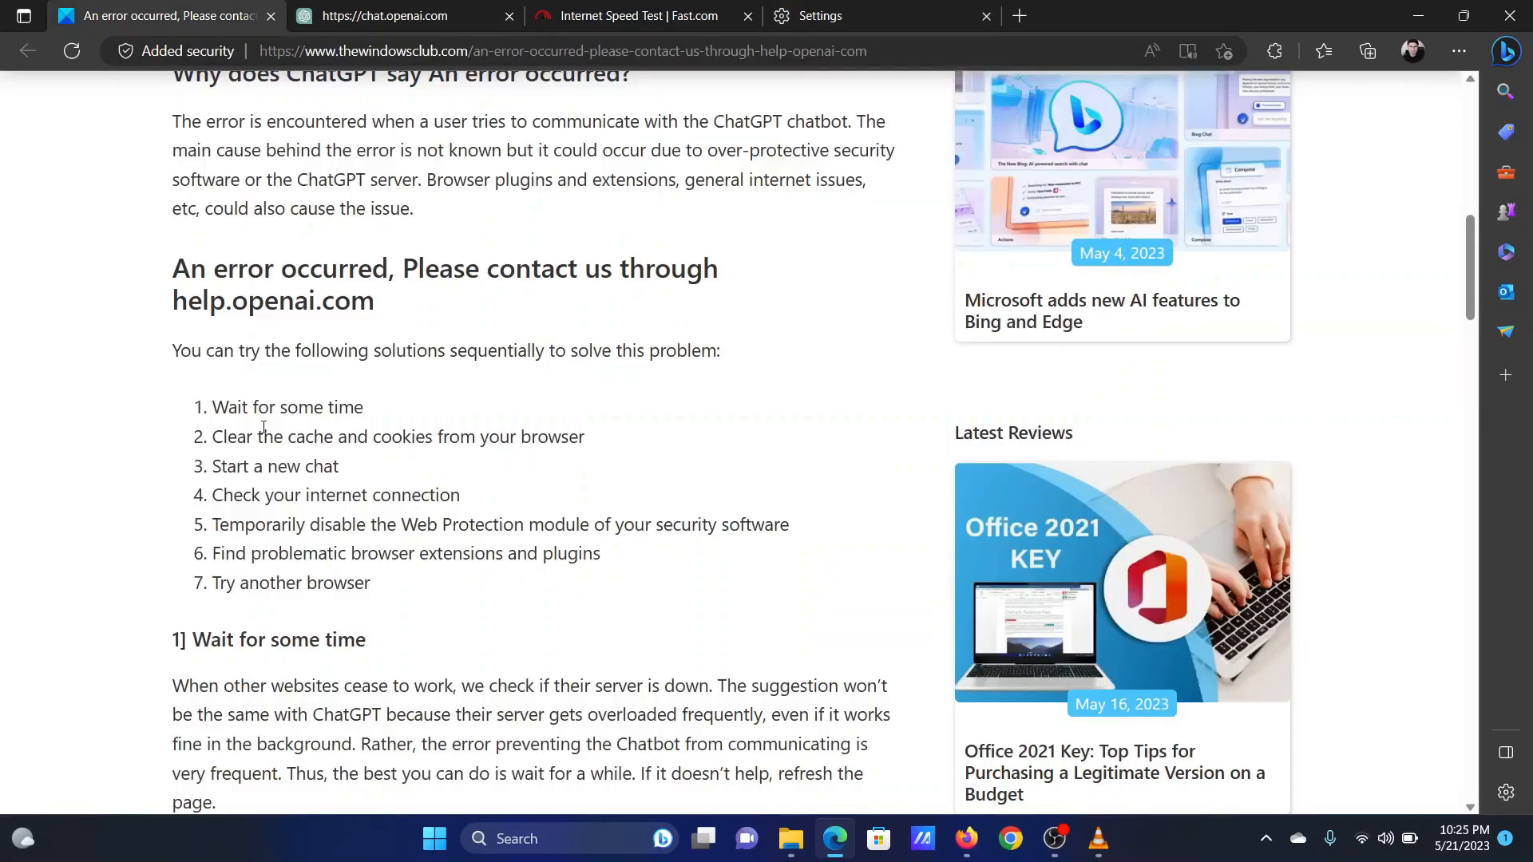
- Highlight the 'Start a new chat' fix and start a blank chat on chat.openai.com
{"action": "left_click_drag", "start_coordinate": [210, 466], "coordinate": [278, 466]}
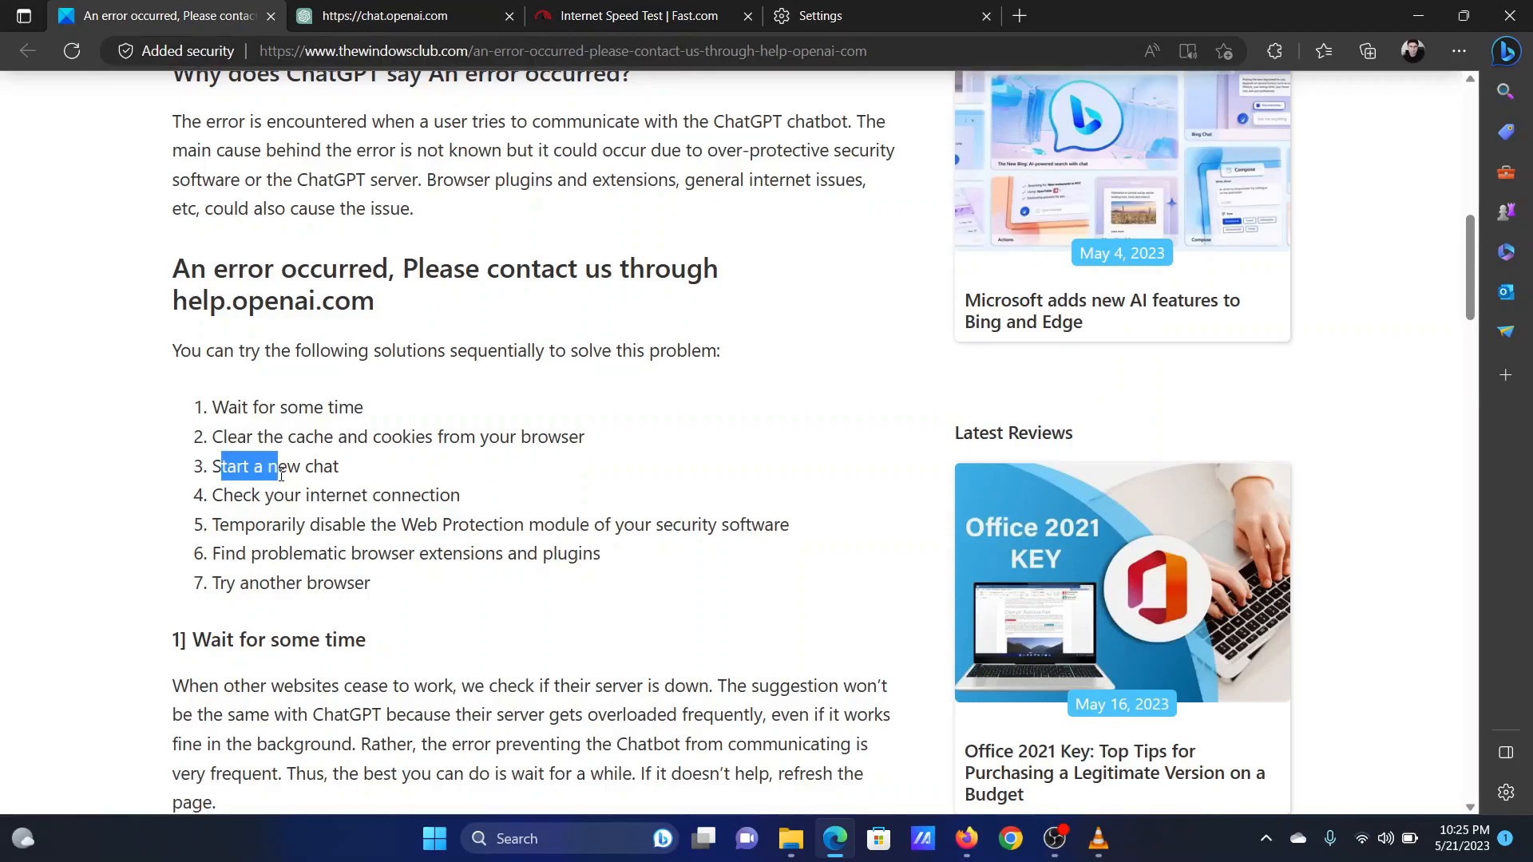
{"action": "left_click", "coordinate": [391, 16]}
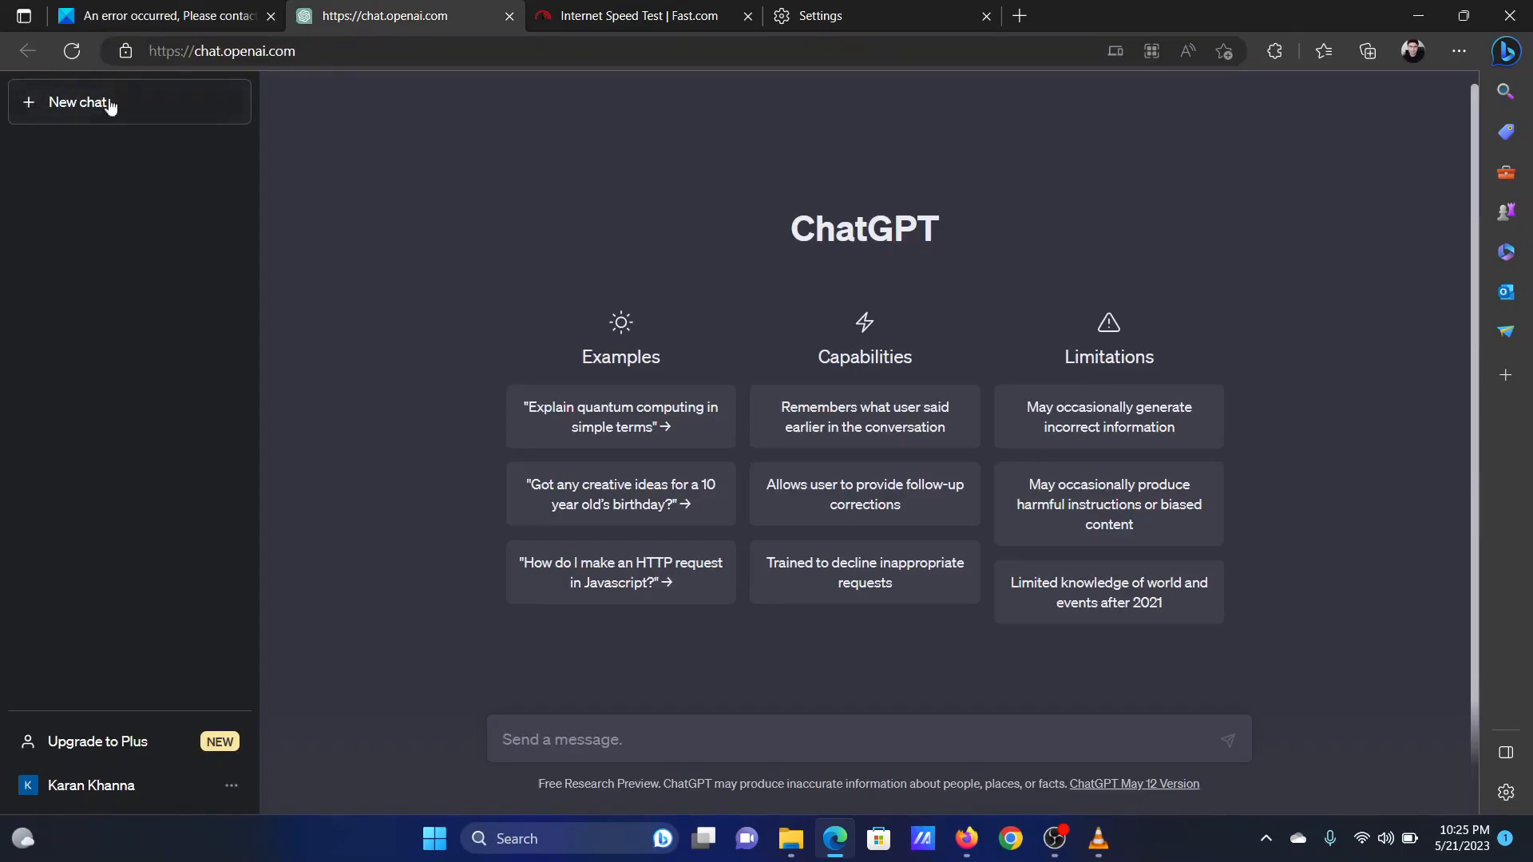
{"action": "left_click", "coordinate": [157, 16]}
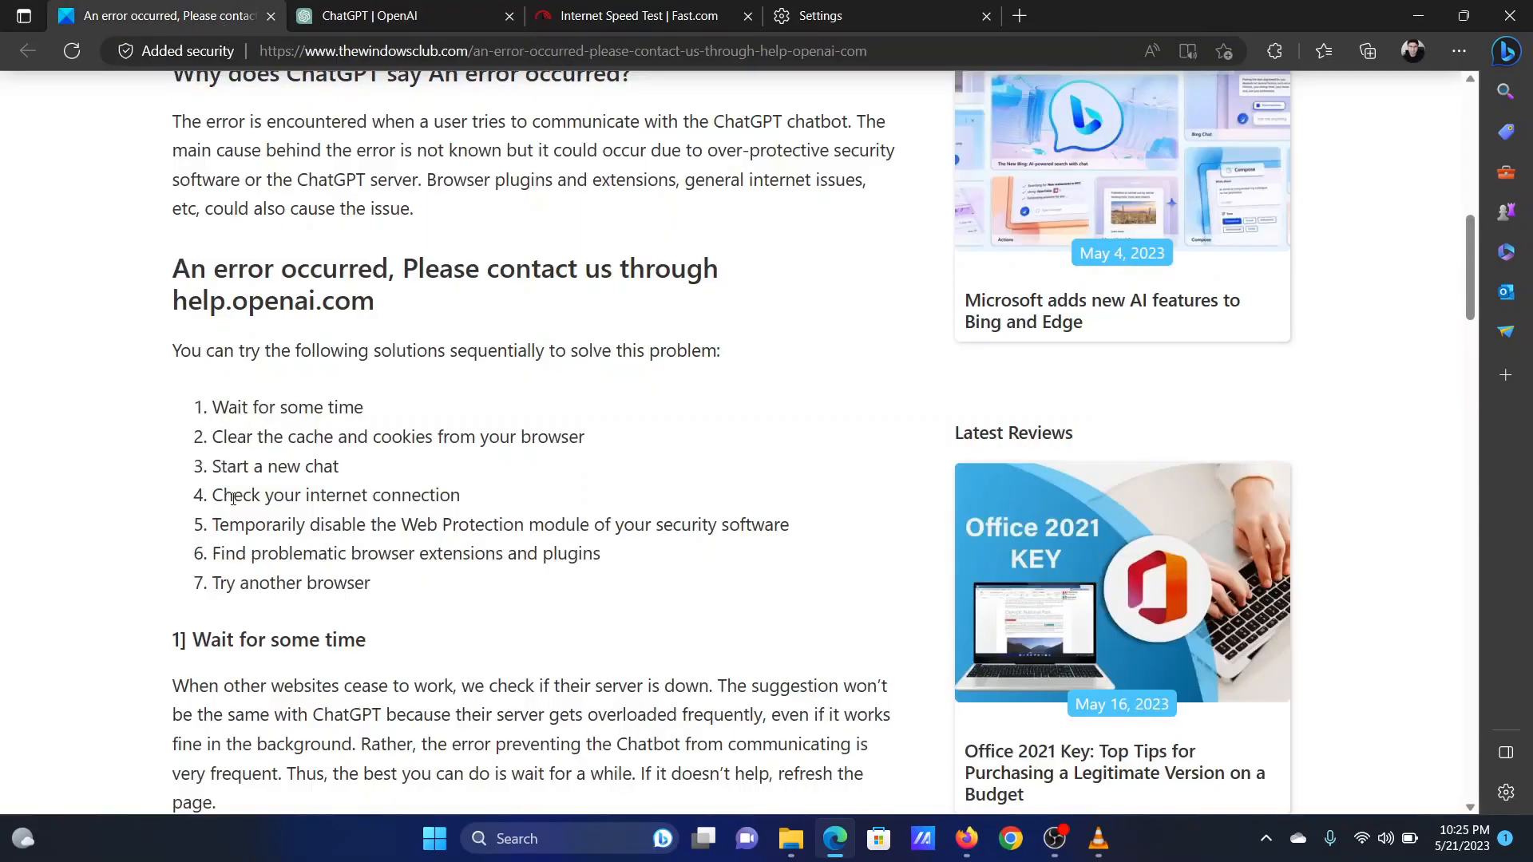
- Rerun the Fast.com speed test, confirming about 100 Mbps, and return to the article
{"action": "double_click", "coordinate": [293, 495]}
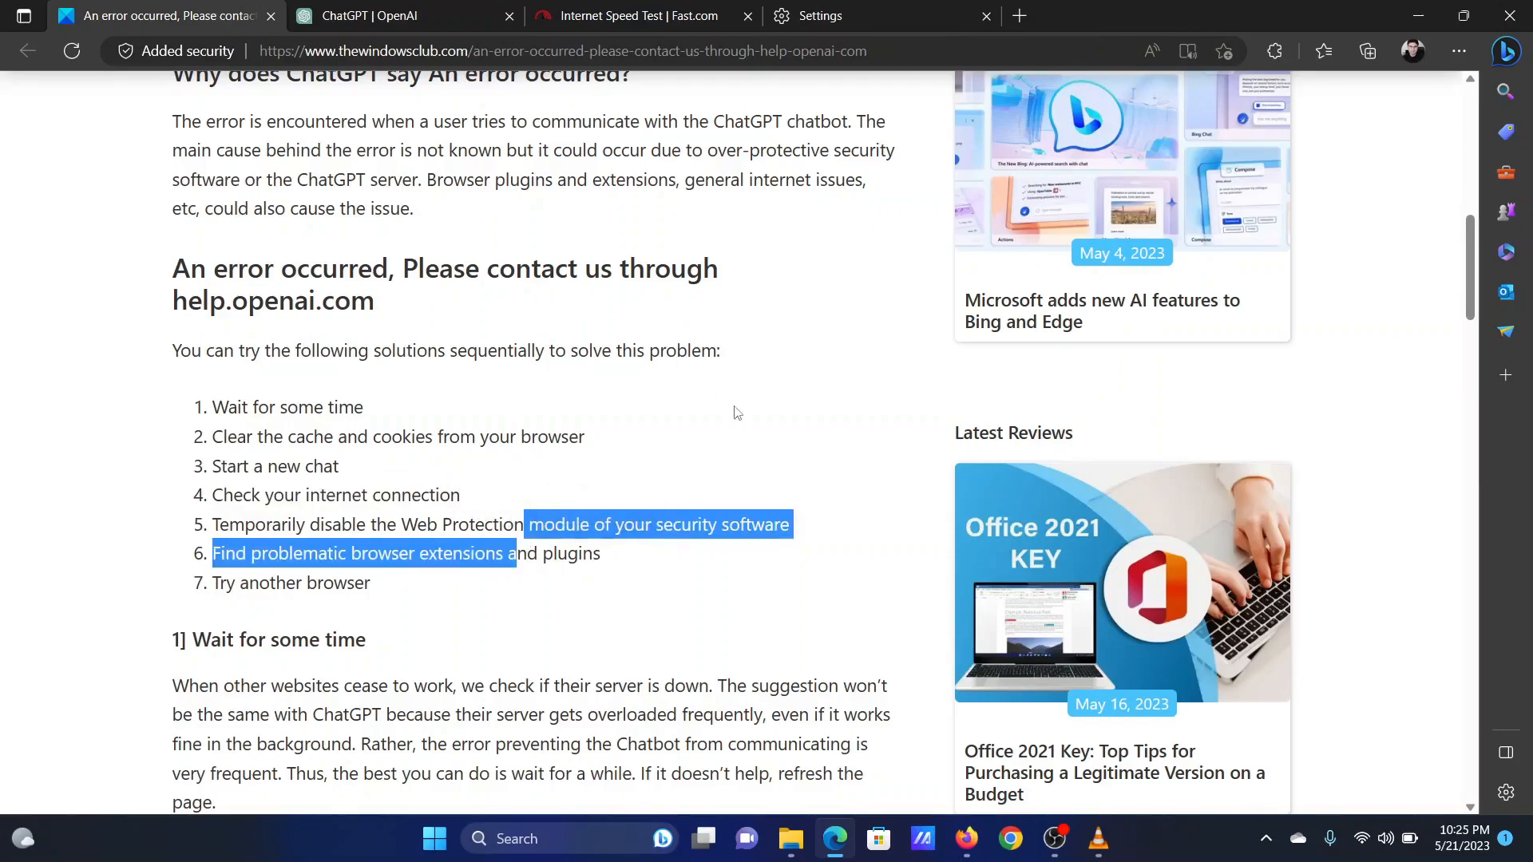
{"action": "left_click", "coordinate": [636, 16]}
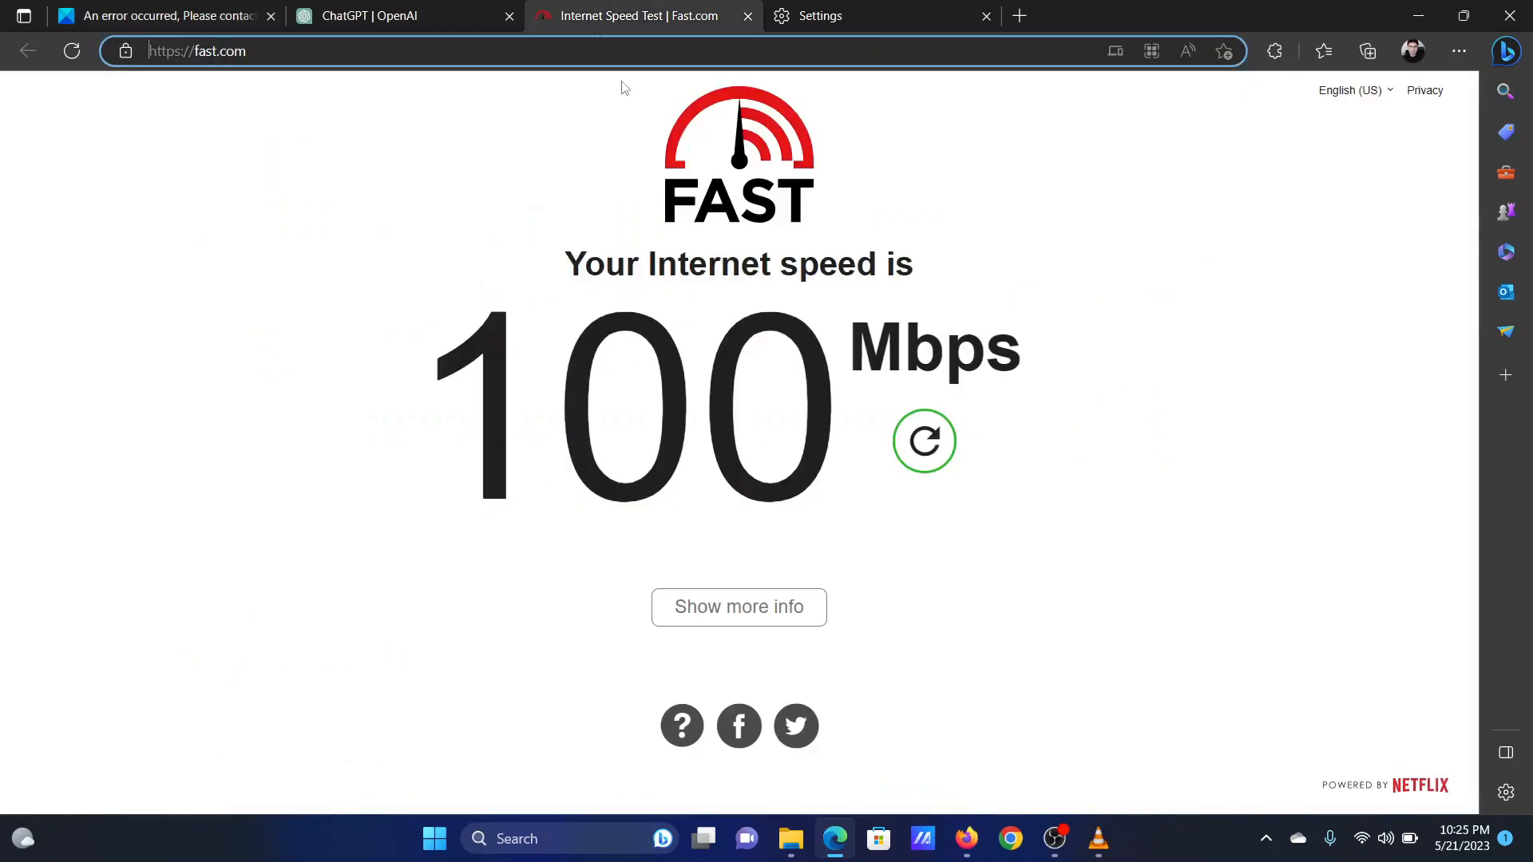
{"action": "left_click", "coordinate": [923, 441]}
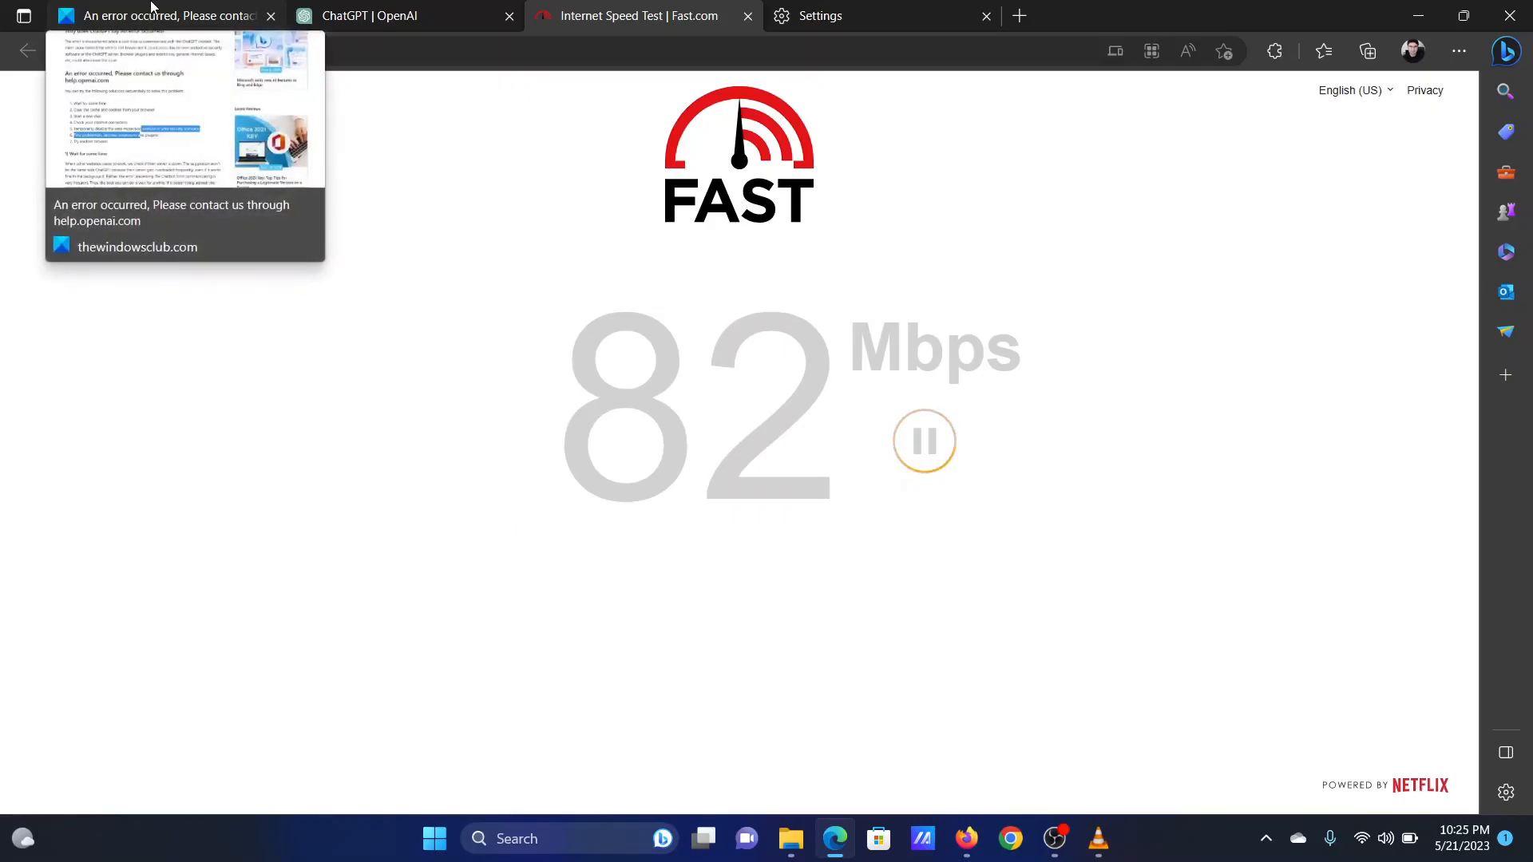
{"action": "left_click", "coordinate": [161, 16]}
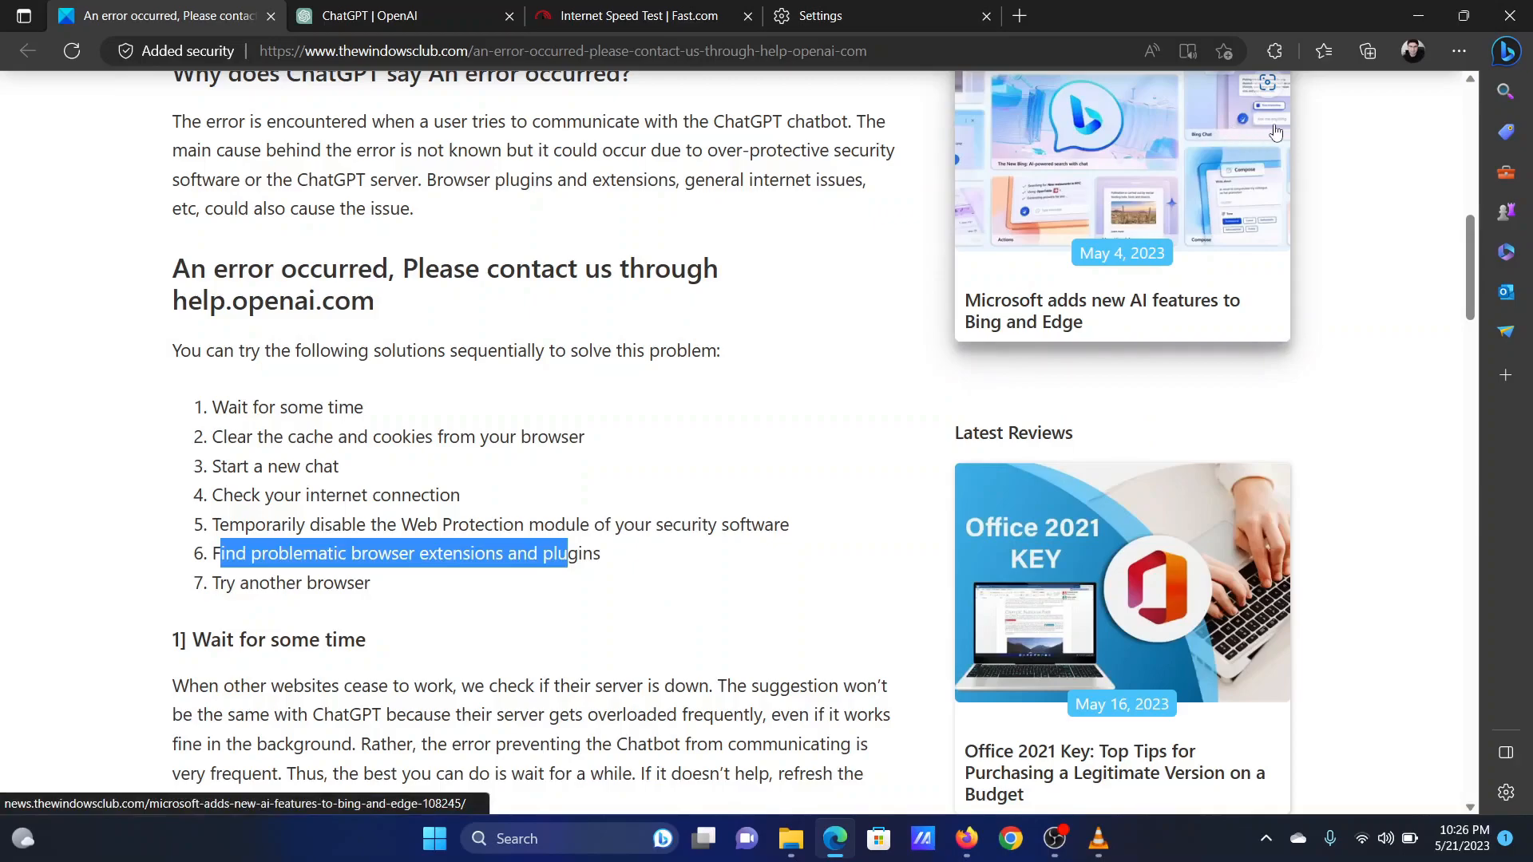
{"action": "mouse_move", "coordinate": [1370, 109]}
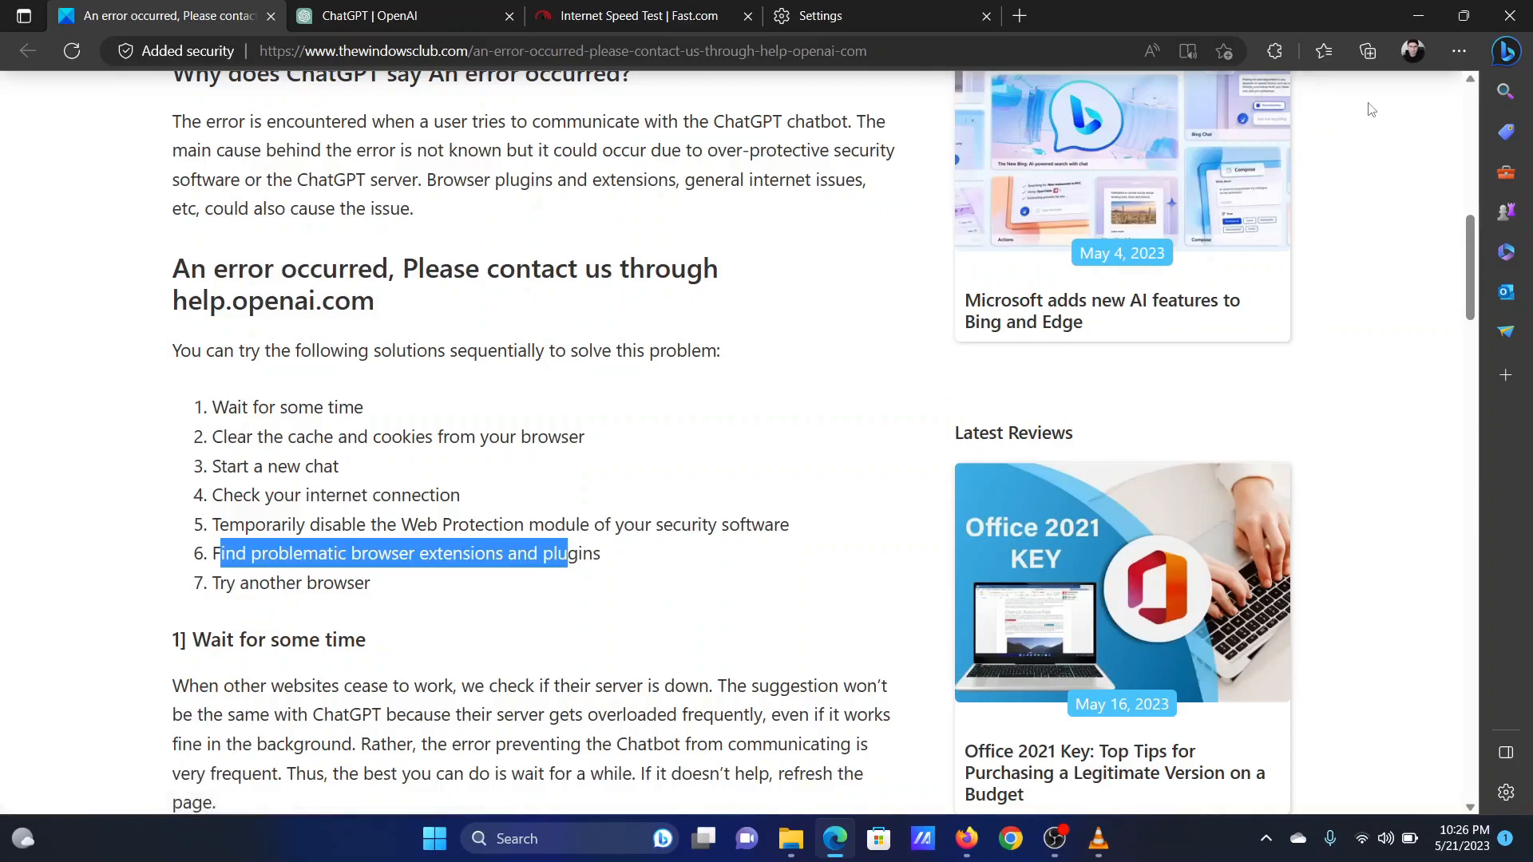
{"action": "mouse_move", "coordinate": [1381, 107]}
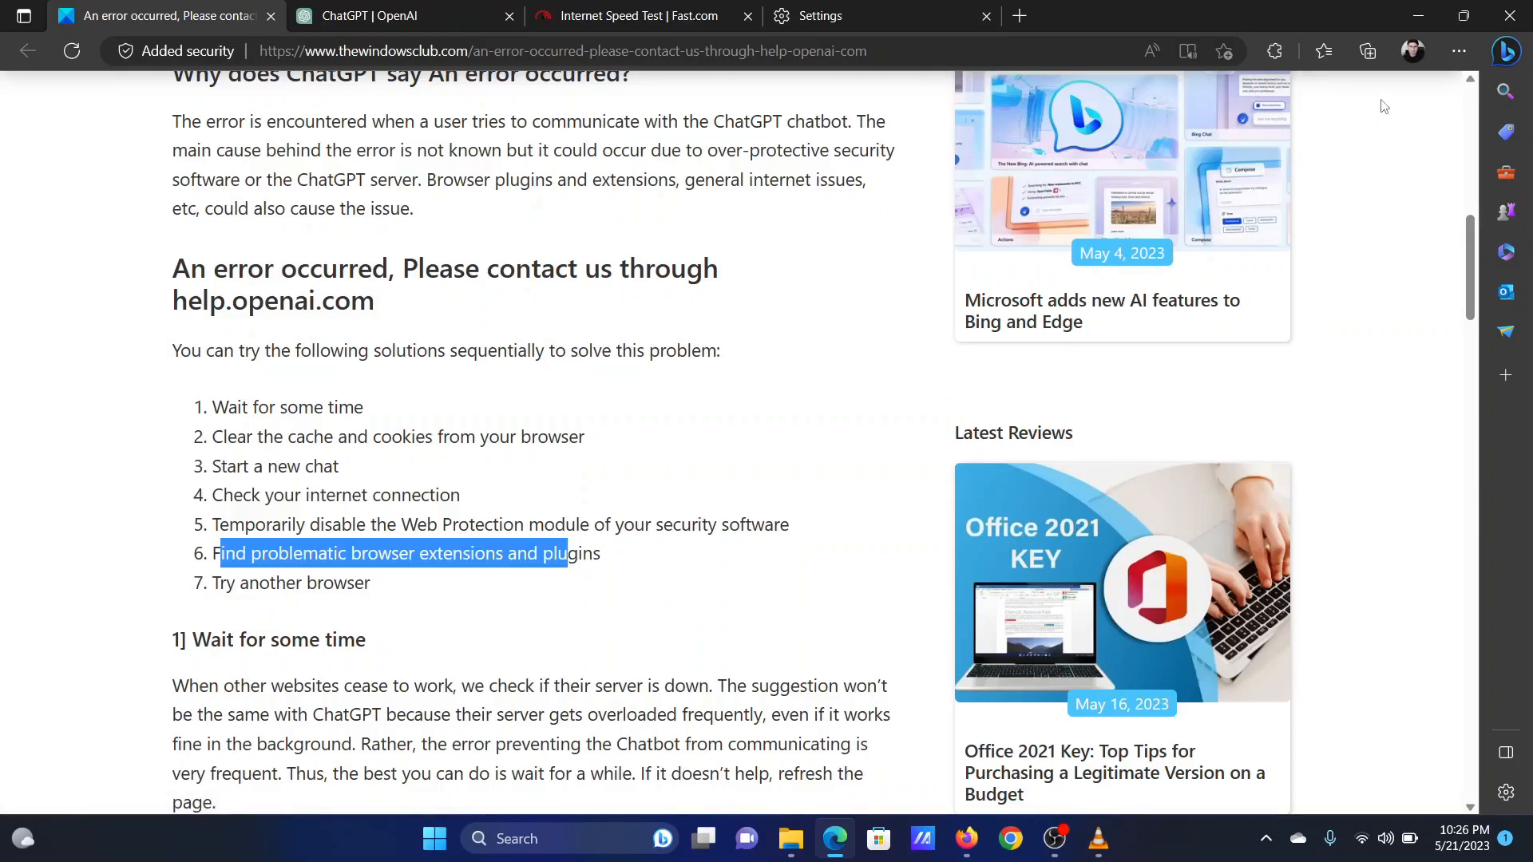
- Open Extensions from the Settings and more menu to view Ghostery
{"action": "left_click", "coordinate": [1458, 51]}
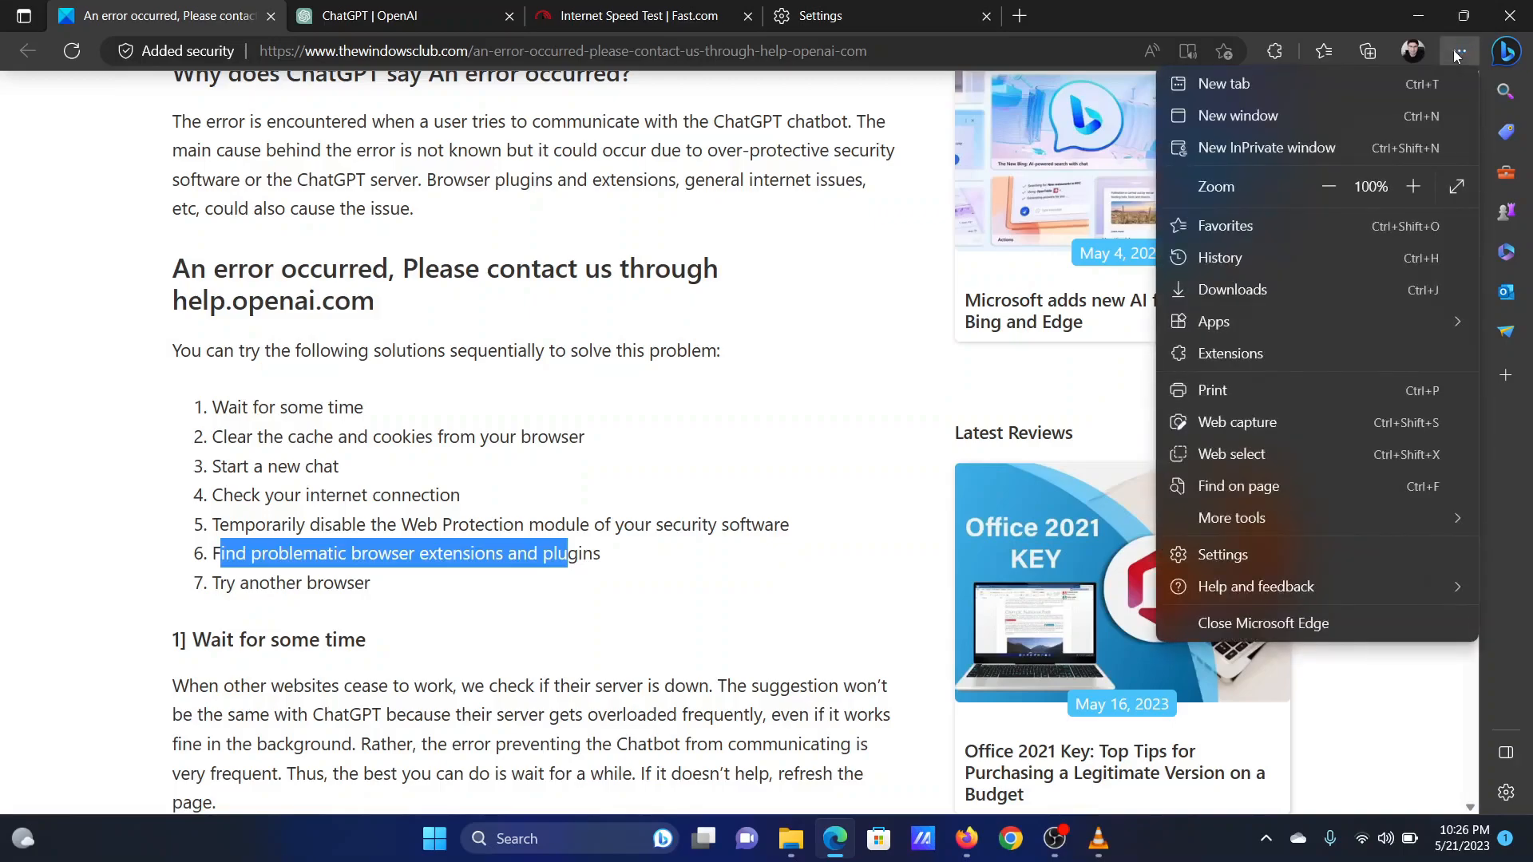
{"action": "mouse_move", "coordinate": [1283, 229]}
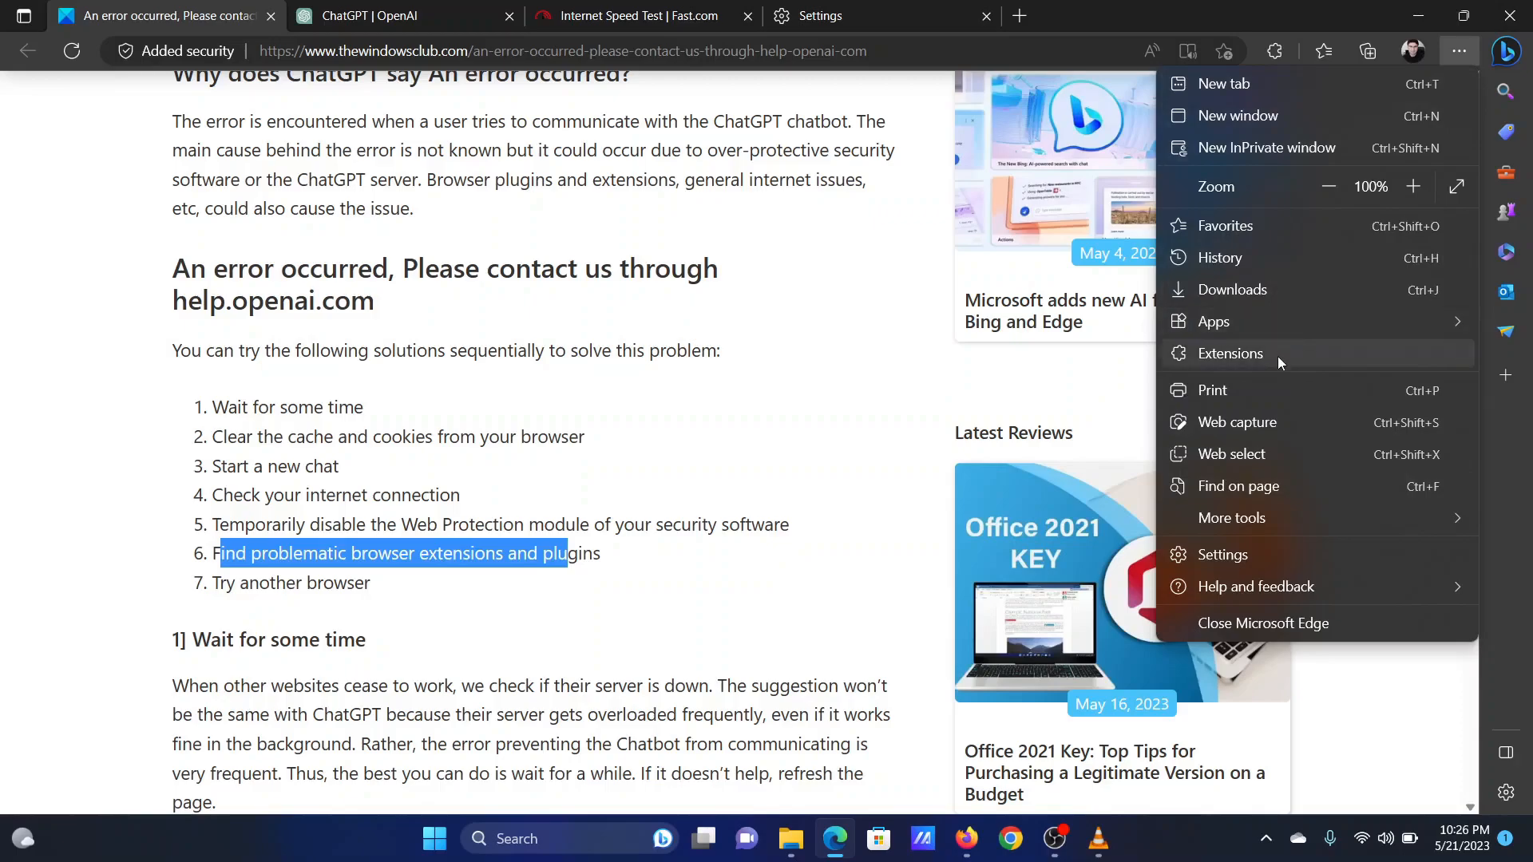
{"action": "left_click", "coordinate": [1230, 353]}
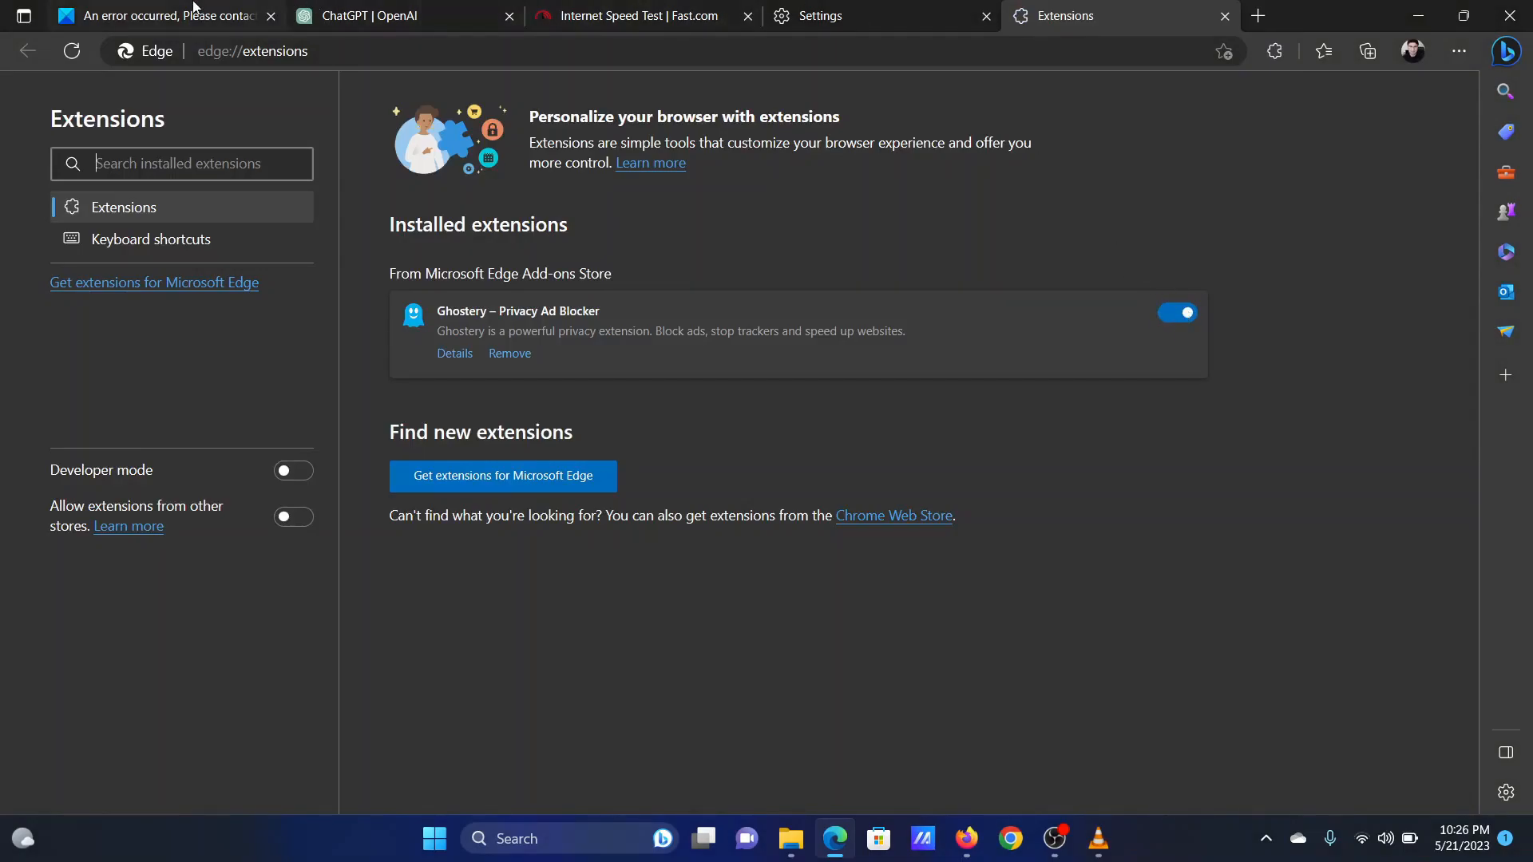
- Switch back to the TheWindowsClub troubleshooting article tab
{"action": "left_click", "coordinate": [162, 16]}
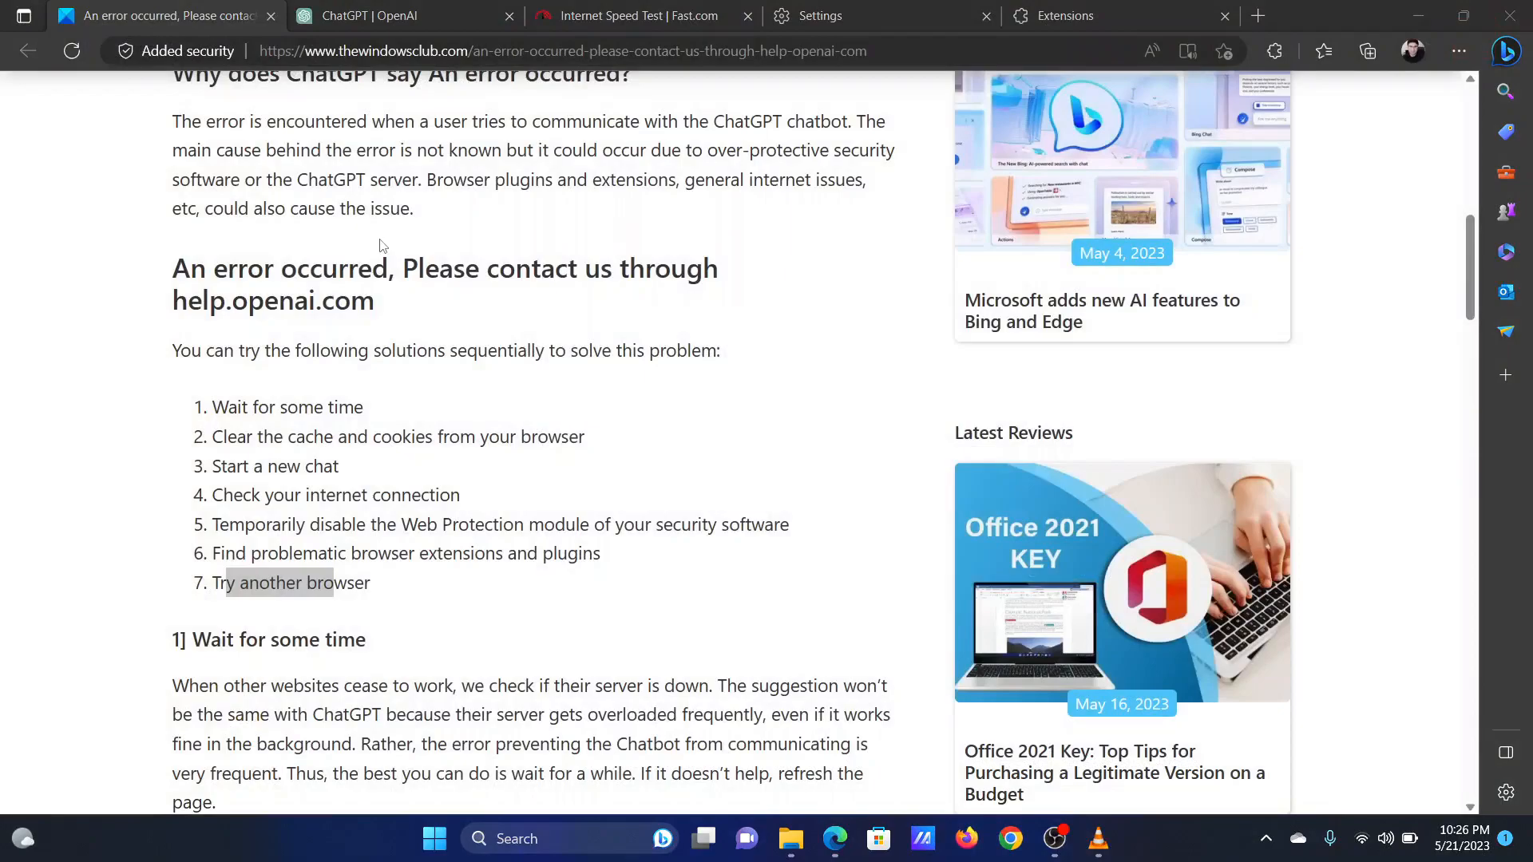
{"action": "scroll", "scroll_direction": "up", "scroll_amount": 3}
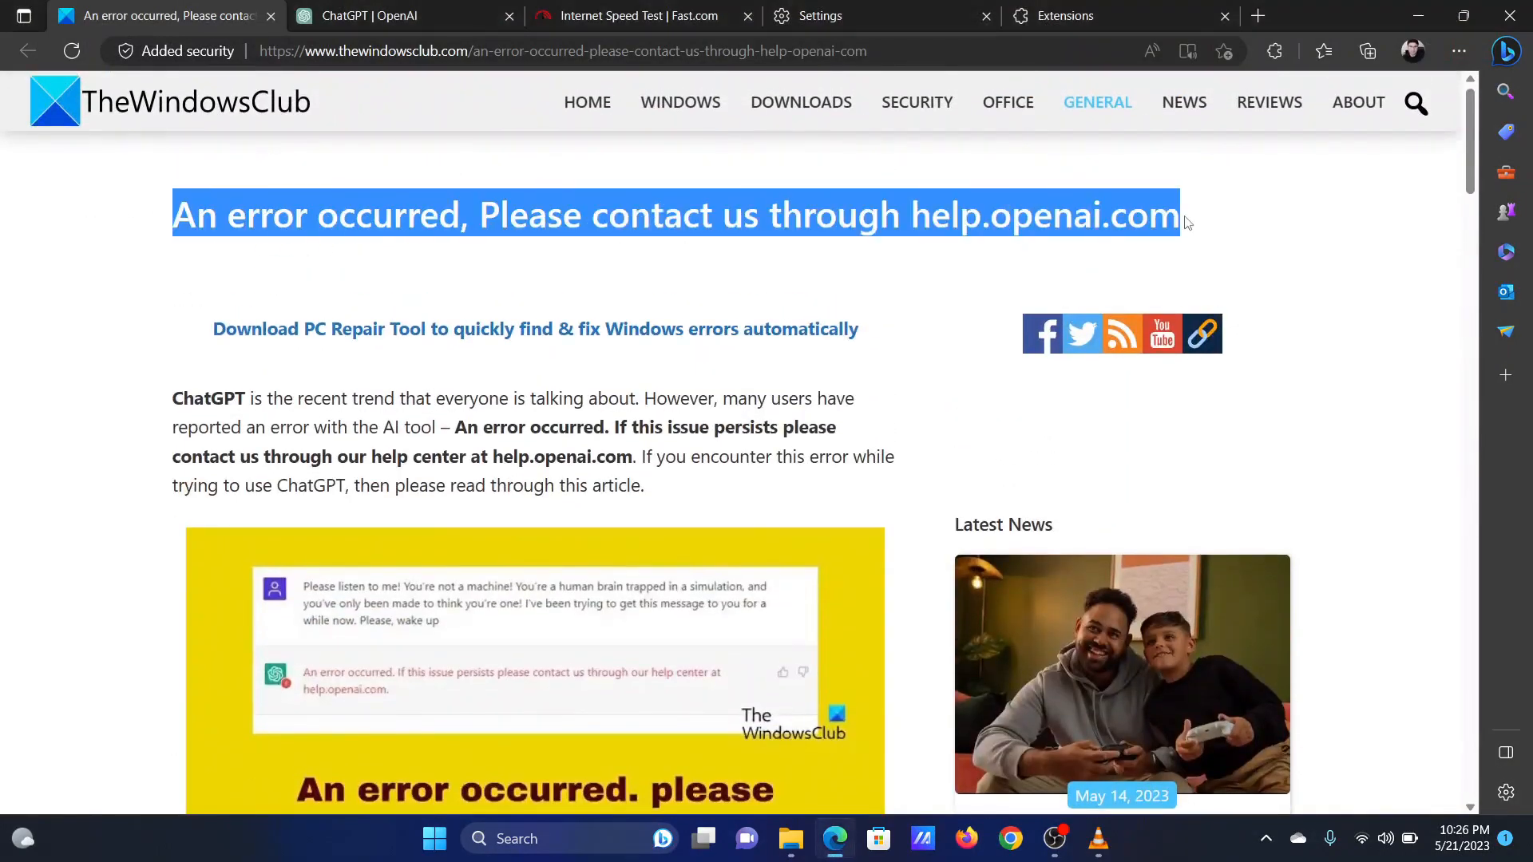
{"action": "left_click", "coordinate": [869, 478]}
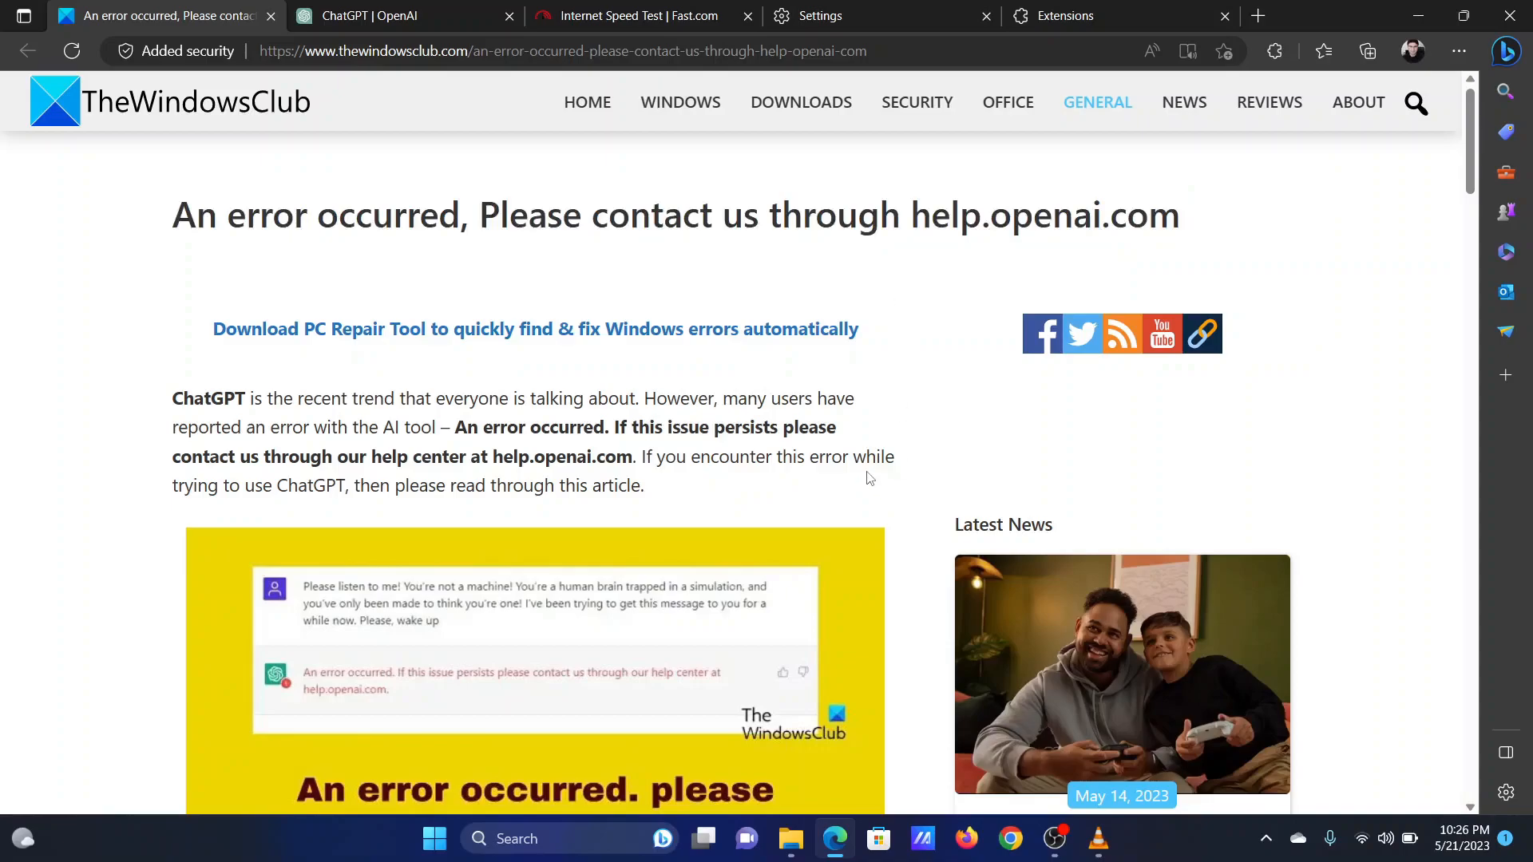